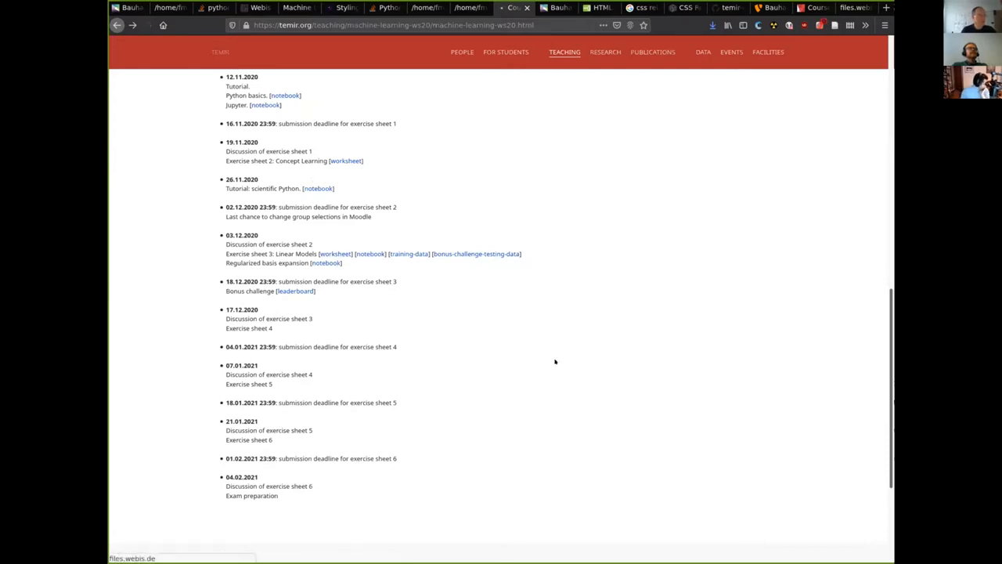
Step: Open the Exercise sheet 3 Linear Models worksheet PDF and scroll through its pages
{"action": "left_click", "coordinate": [505, 7]}
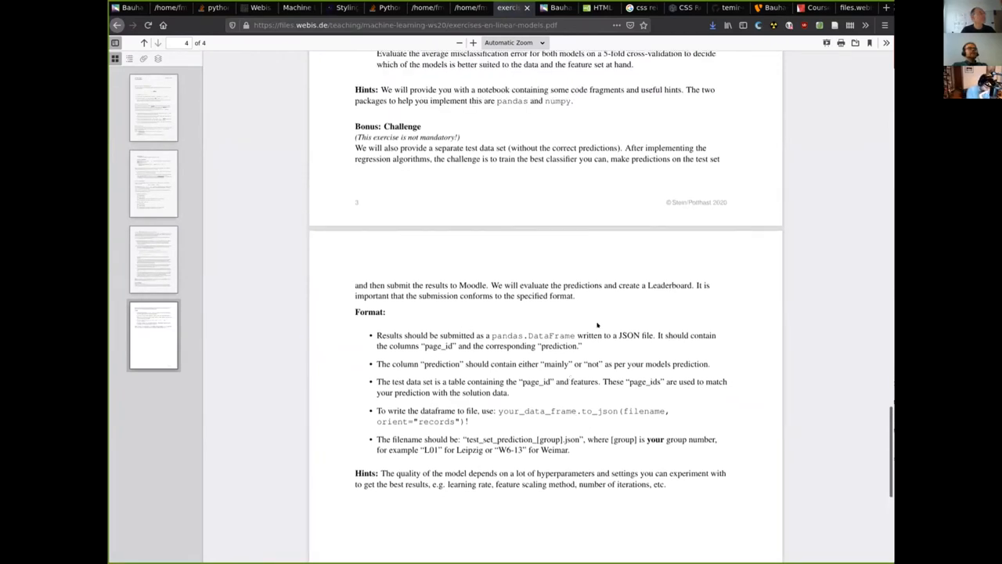
{"action": "scroll", "scroll_direction": "down", "scroll_amount": 3}
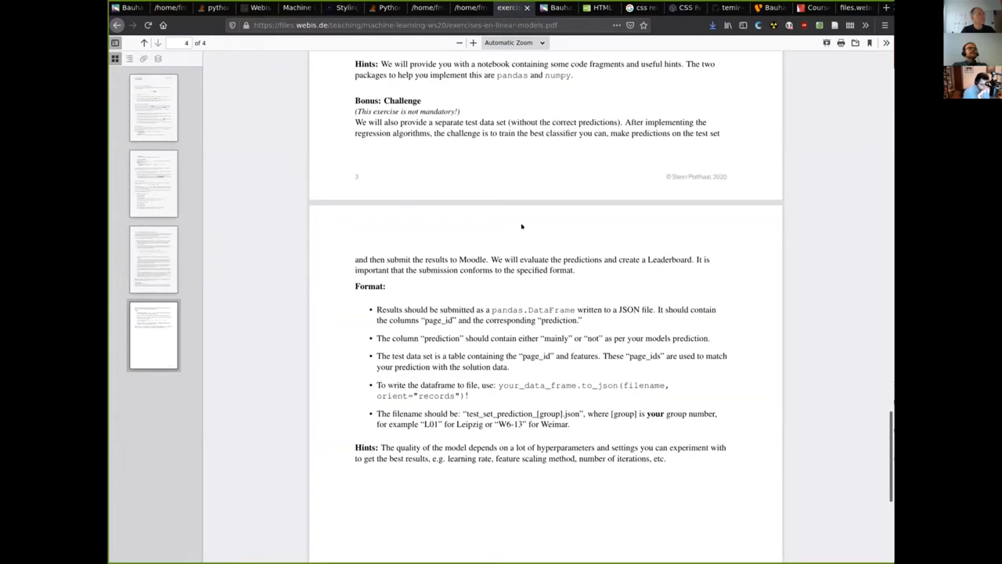
{"action": "mouse_move", "coordinate": [480, 185]}
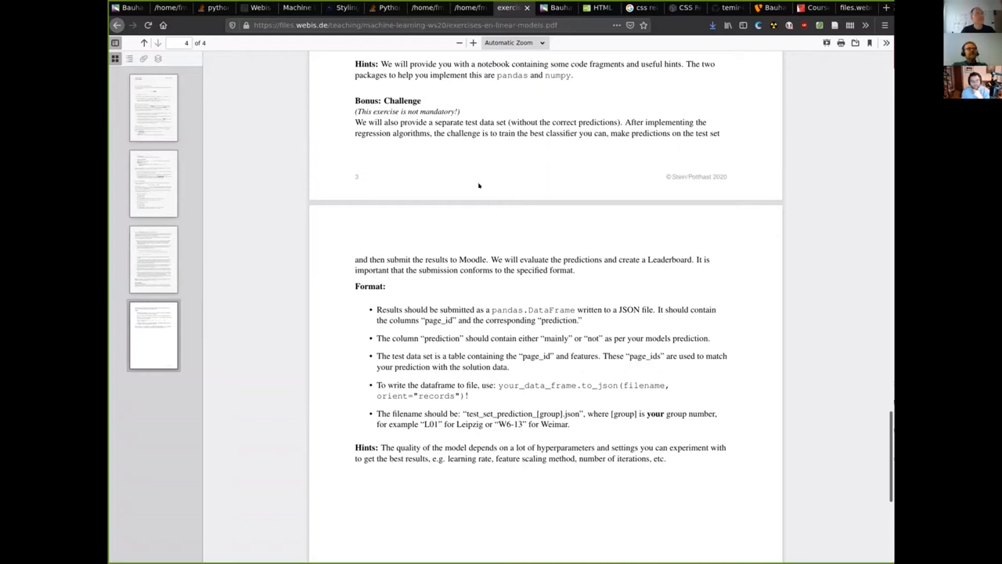
{"action": "mouse_move", "coordinate": [536, 186]}
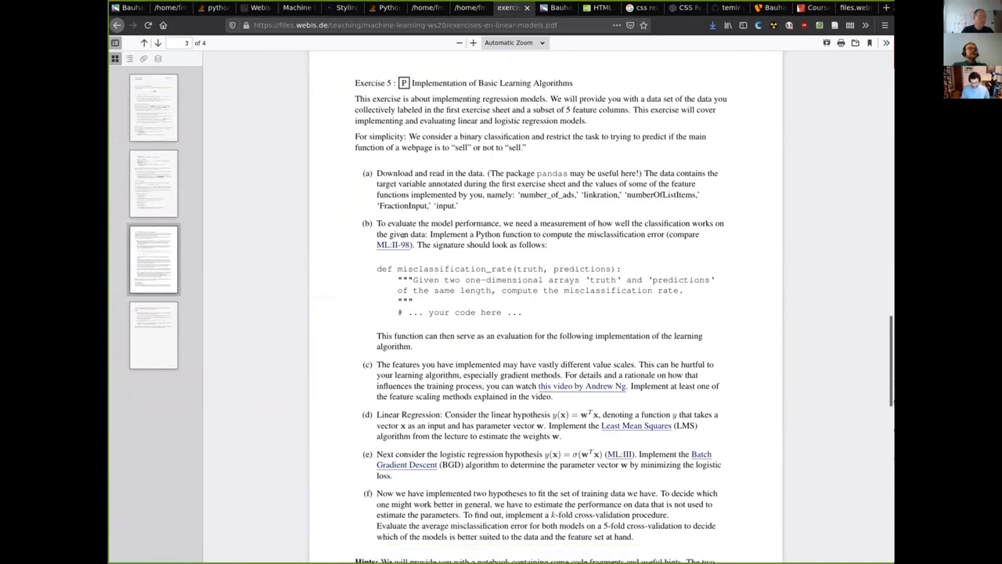
{"action": "scroll", "scroll_direction": "down", "scroll_amount": 3}
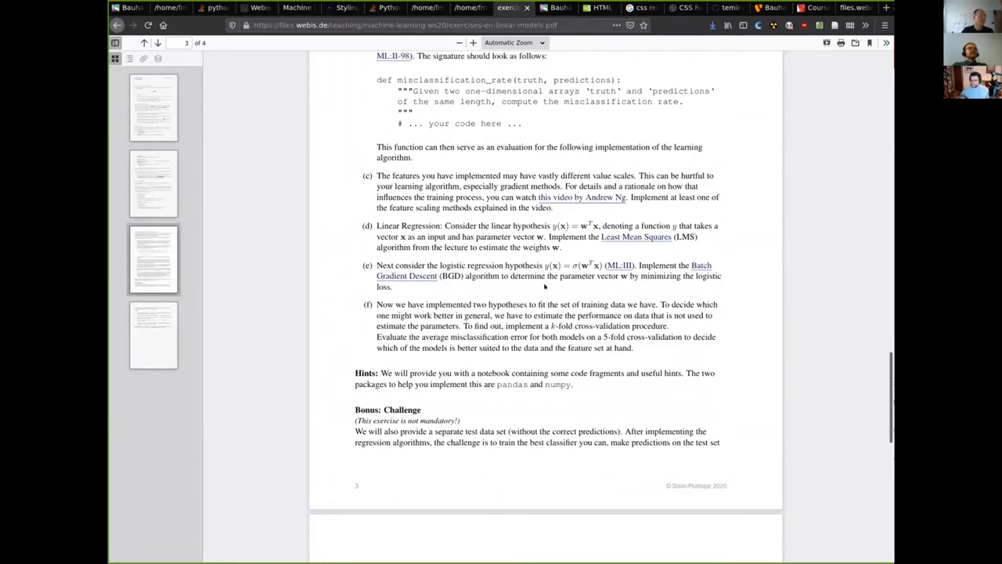
{"action": "scroll", "scroll_direction": "down", "scroll_amount": 3}
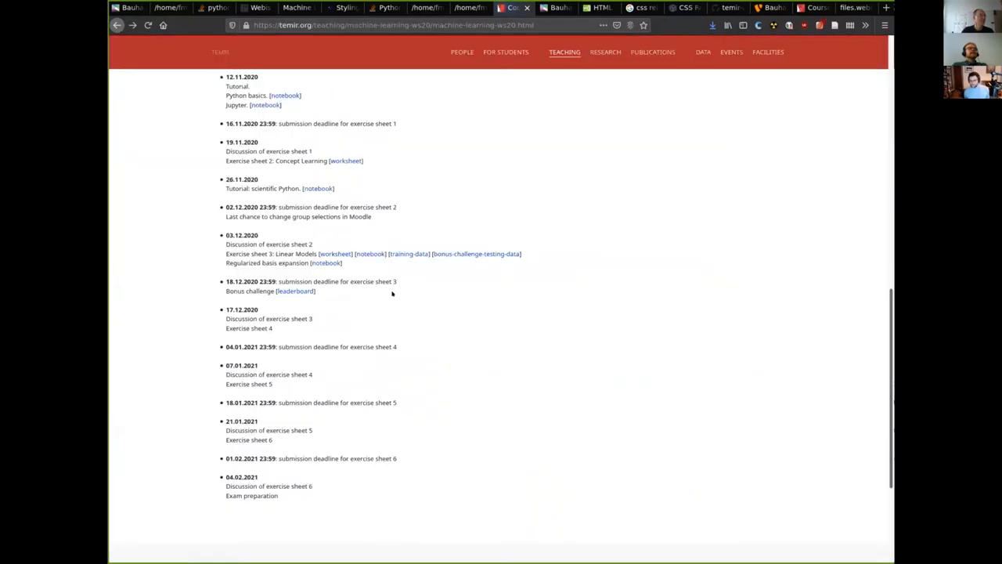
{"action": "mouse_move", "coordinate": [296, 290]}
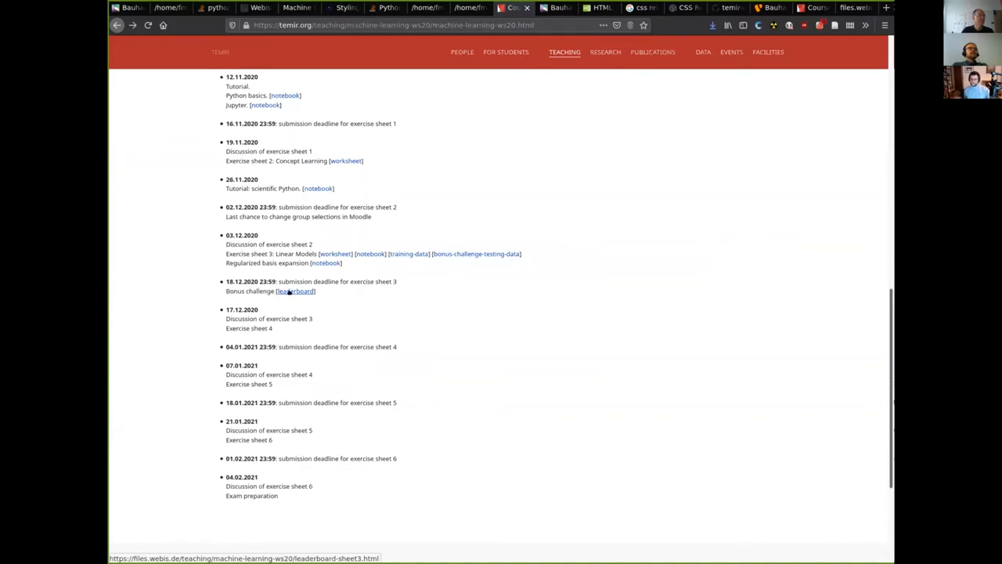
Step: Open the Bonus challenge leaderboard ranking five groups by accuracy and MCE
{"action": "left_click", "coordinate": [295, 291]}
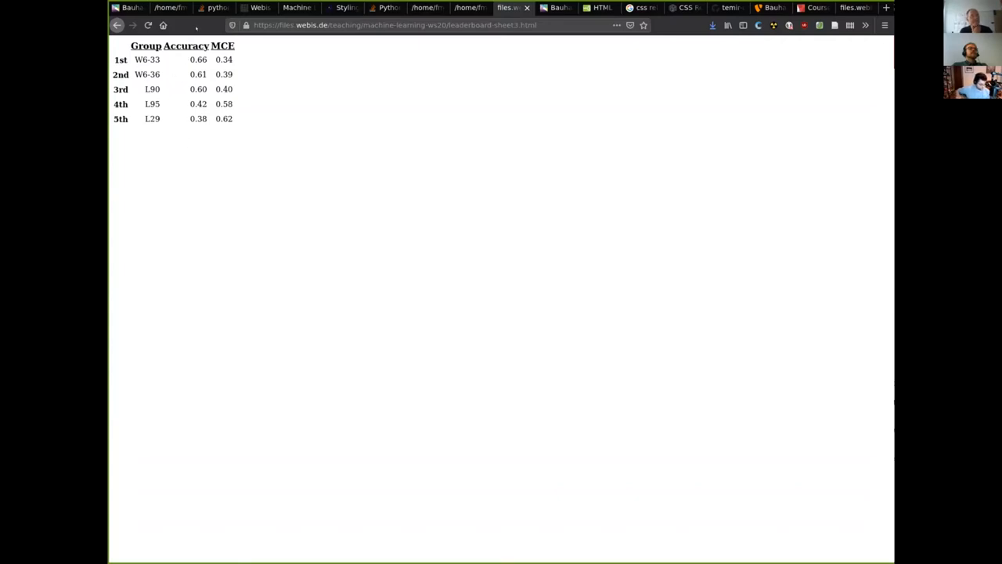
{"action": "mouse_move", "coordinate": [189, 135]}
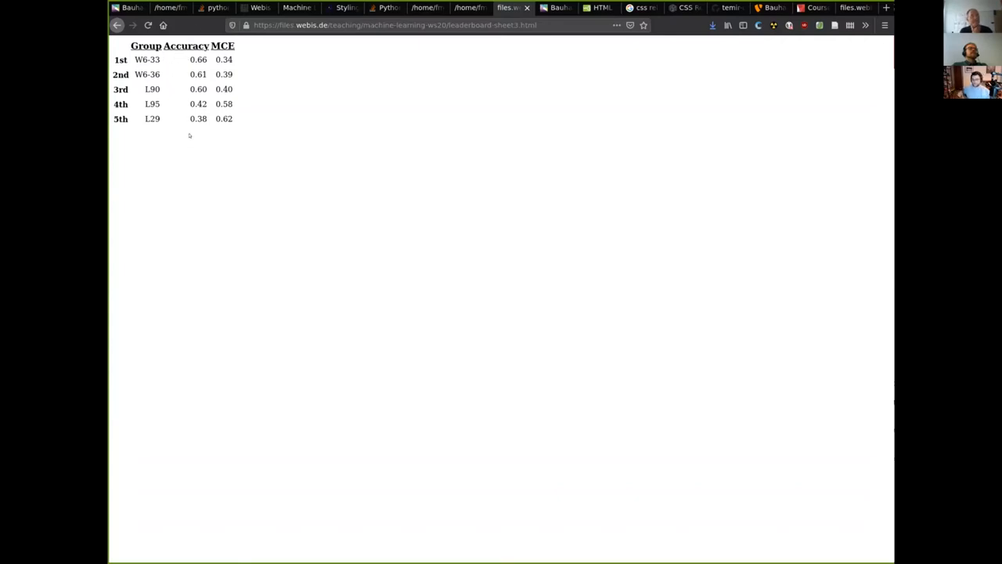
{"action": "mouse_move", "coordinate": [308, 226]}
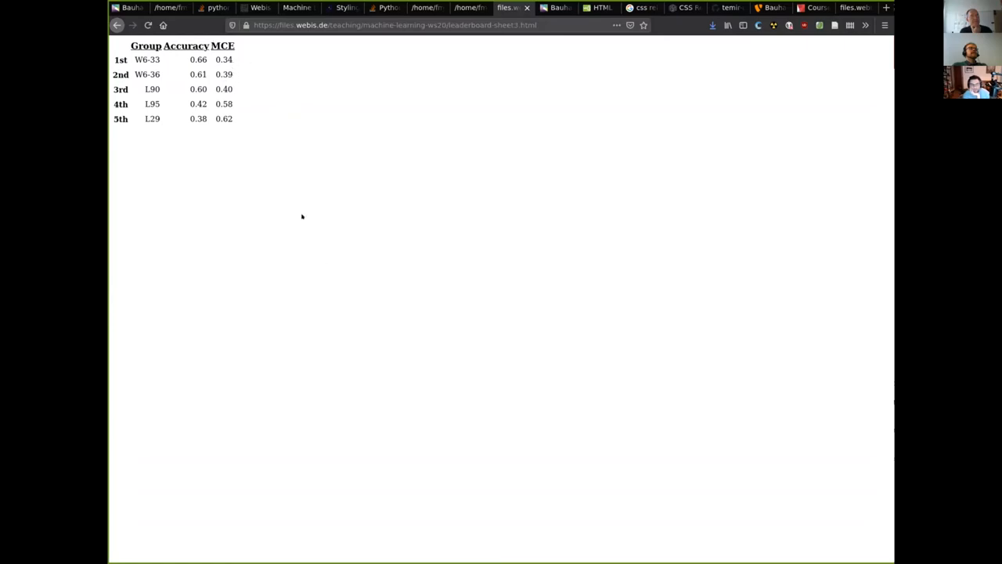
{"action": "mouse_move", "coordinate": [350, 148]}
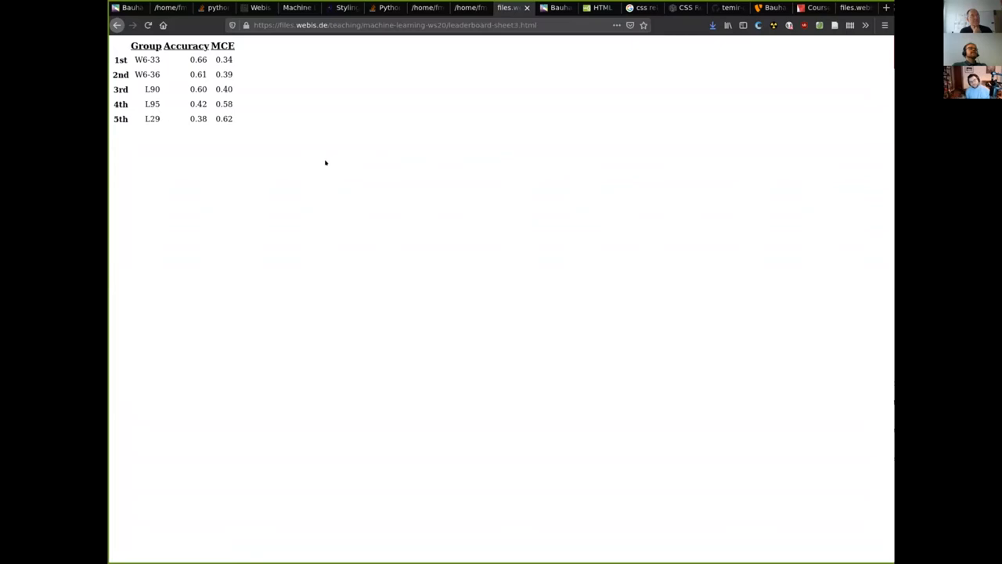
{"action": "mouse_move", "coordinate": [316, 151]}
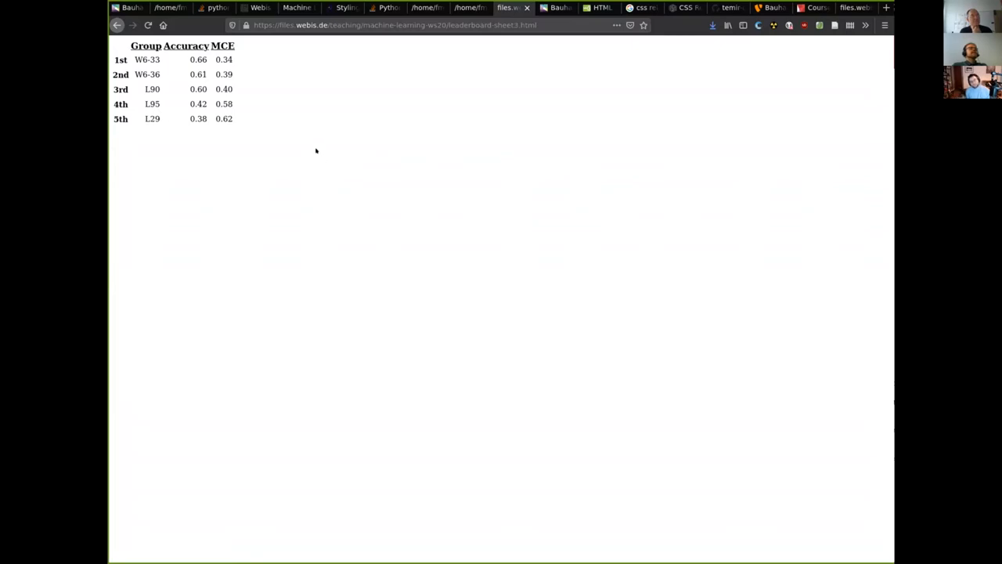
{"action": "mouse_move", "coordinate": [307, 103]}
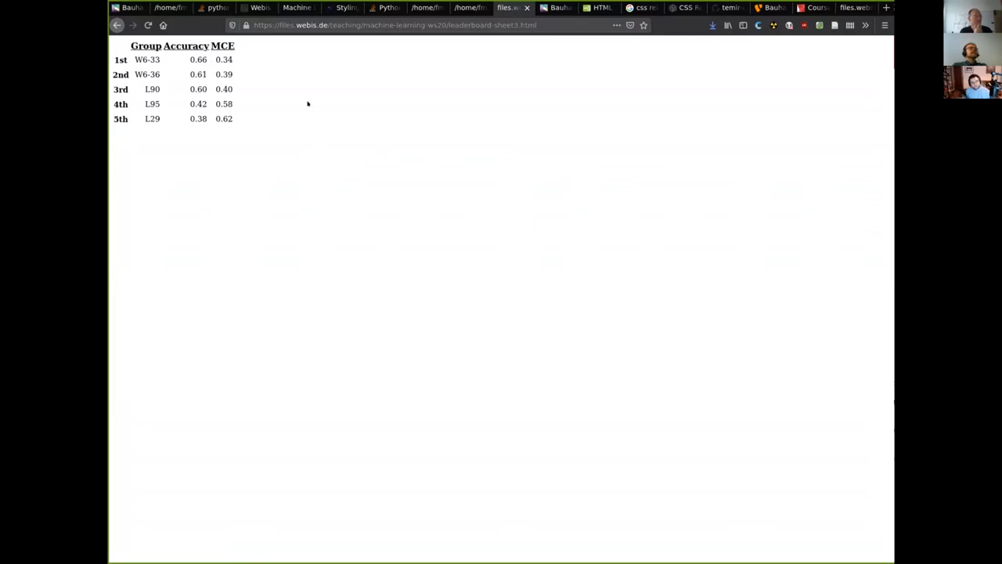
{"action": "mouse_move", "coordinate": [269, 73]}
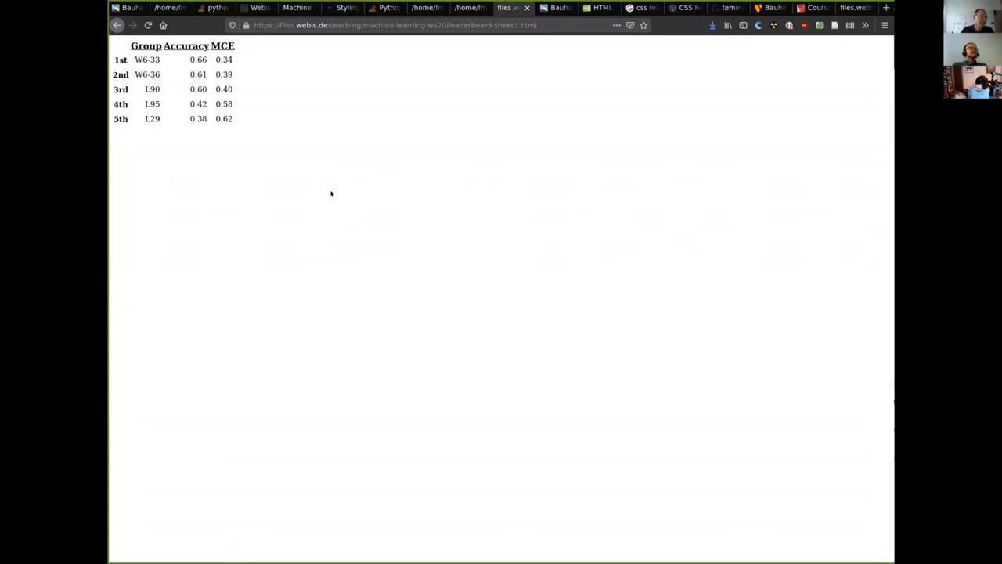
{"action": "mouse_move", "coordinate": [325, 194]}
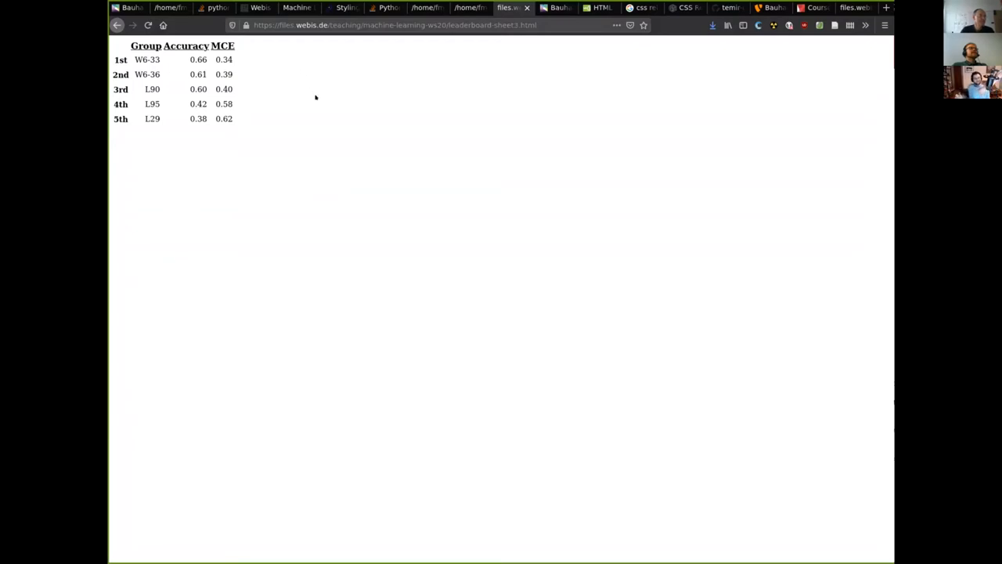
{"action": "mouse_move", "coordinate": [157, 35]}
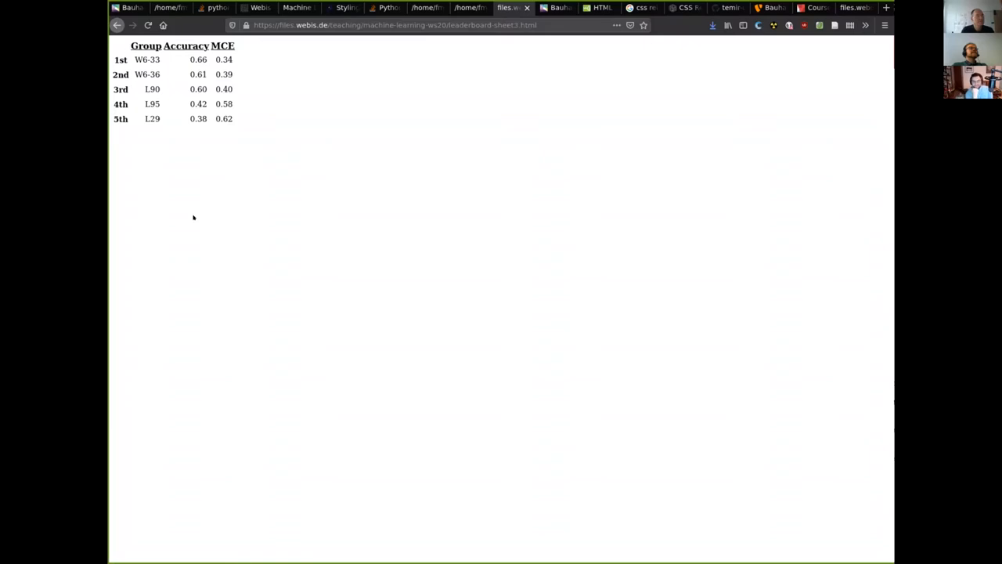
{"action": "mouse_move", "coordinate": [361, 278]}
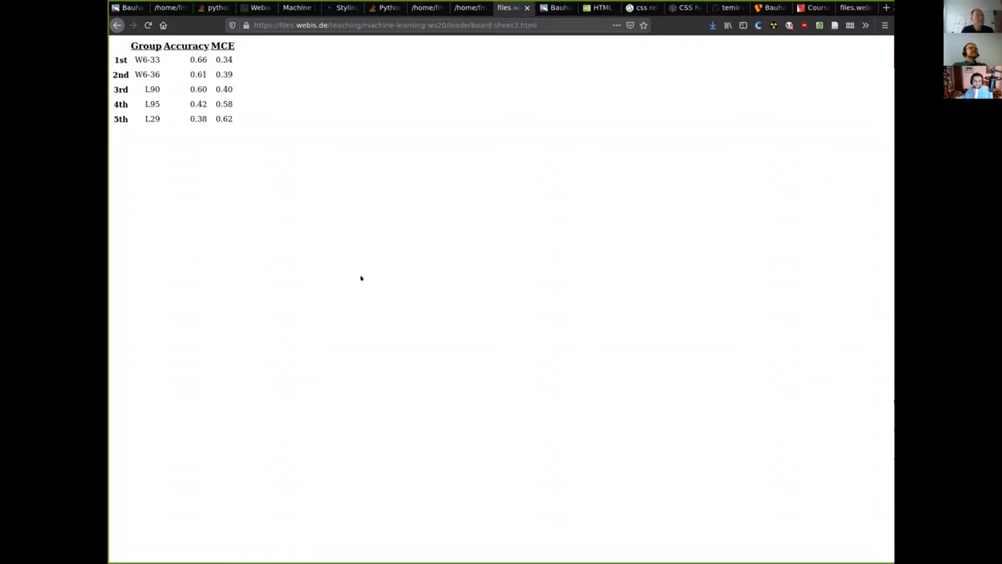
{"action": "mouse_move", "coordinate": [346, 270]}
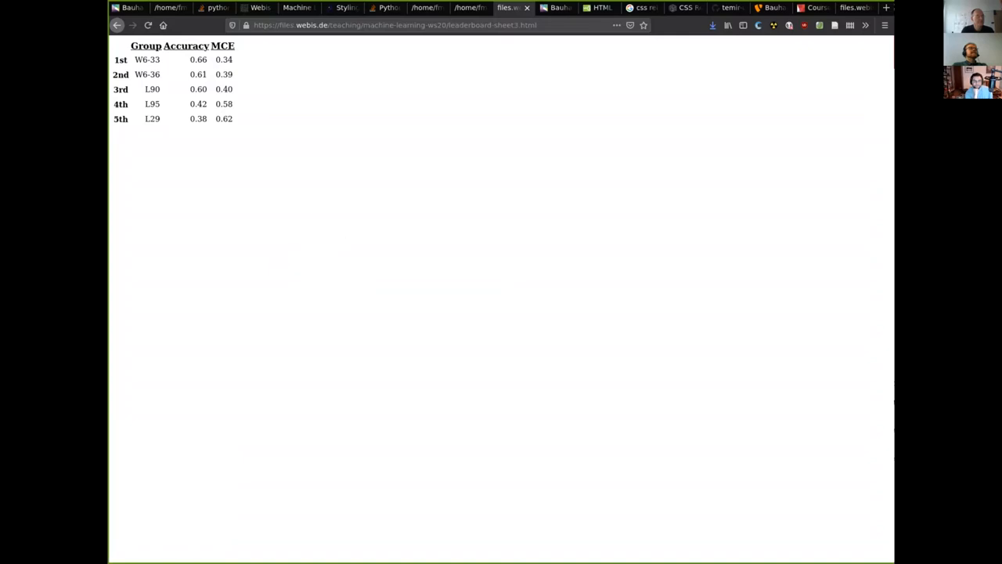
{"action": "mouse_move", "coordinate": [140, 196]}
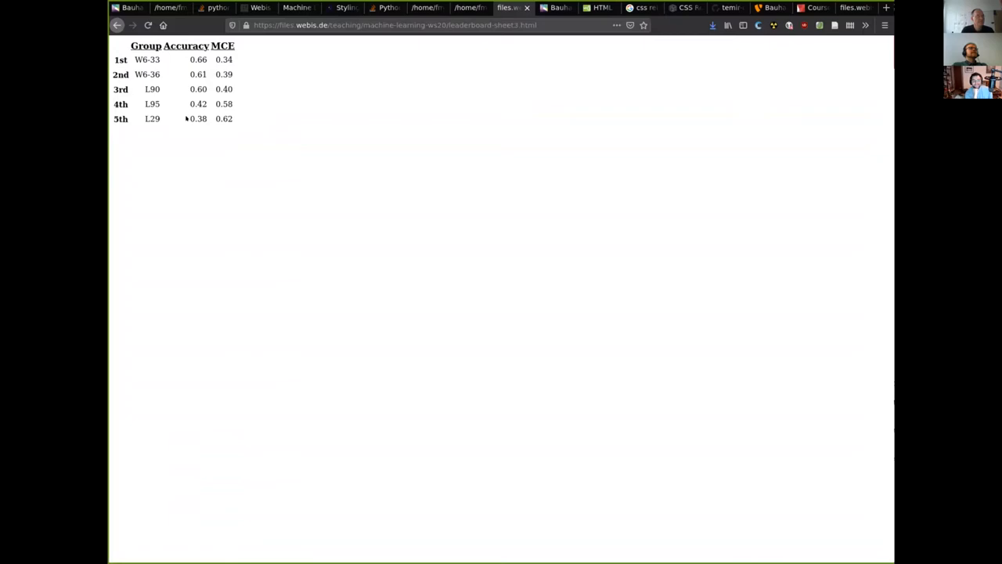
{"action": "mouse_move", "coordinate": [270, 132]}
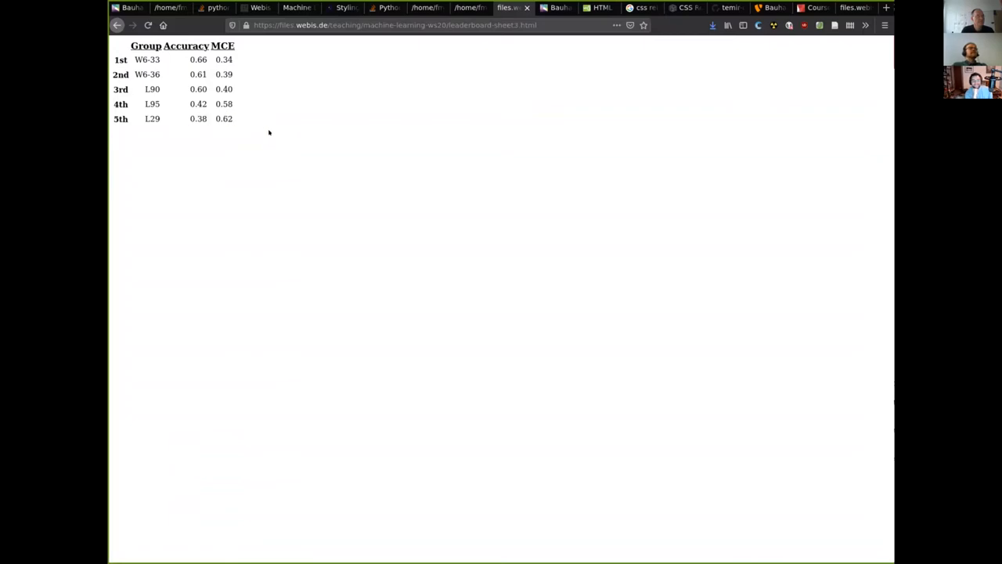
{"action": "mouse_move", "coordinate": [371, 309]}
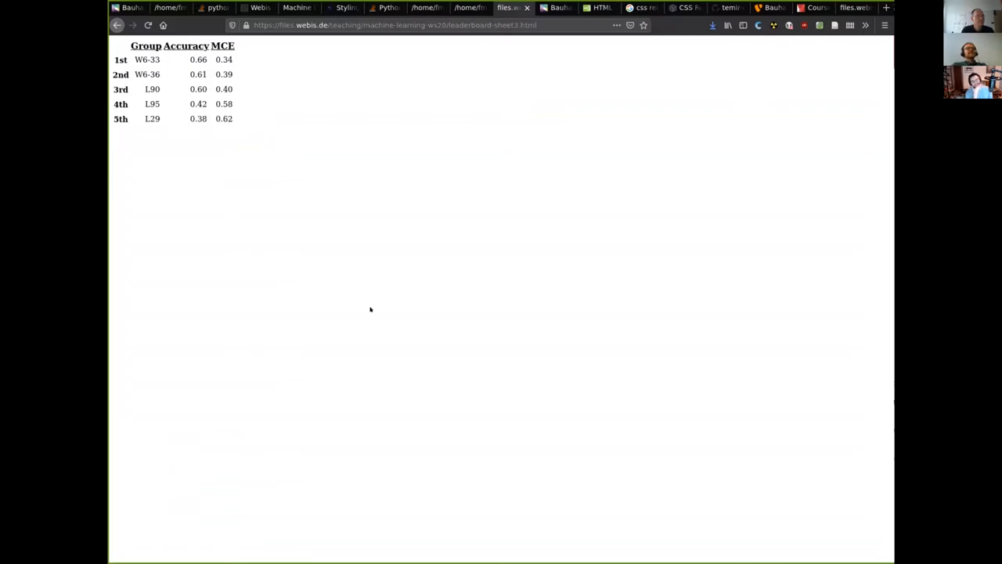
{"action": "mouse_move", "coordinate": [326, 195]}
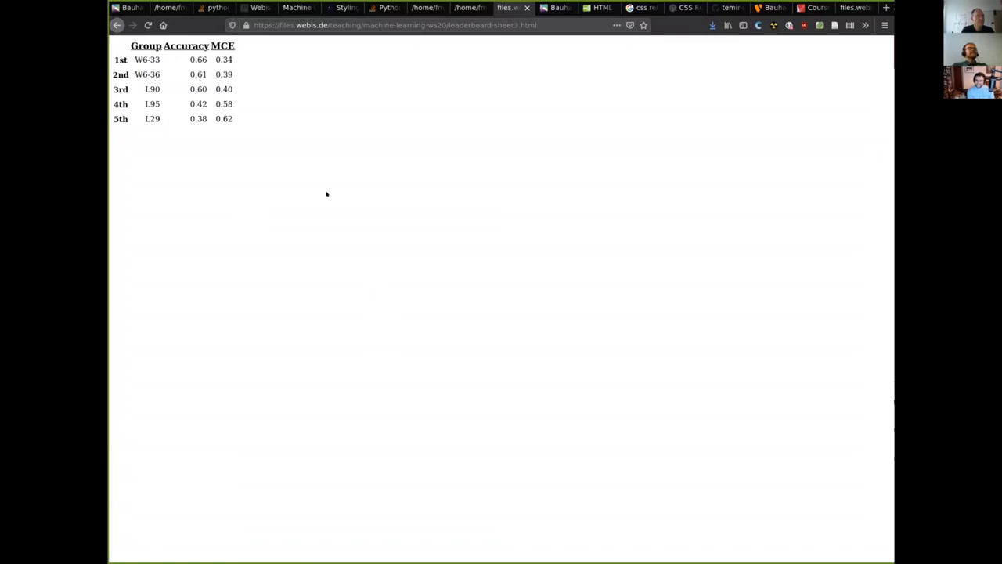
{"action": "mouse_move", "coordinate": [234, 162]}
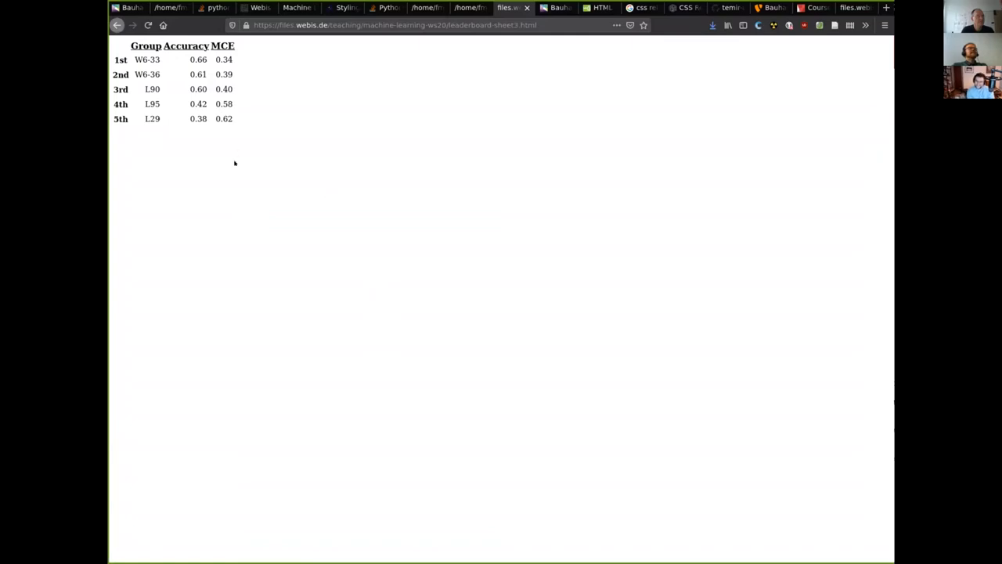
{"action": "mouse_move", "coordinate": [318, 180]}
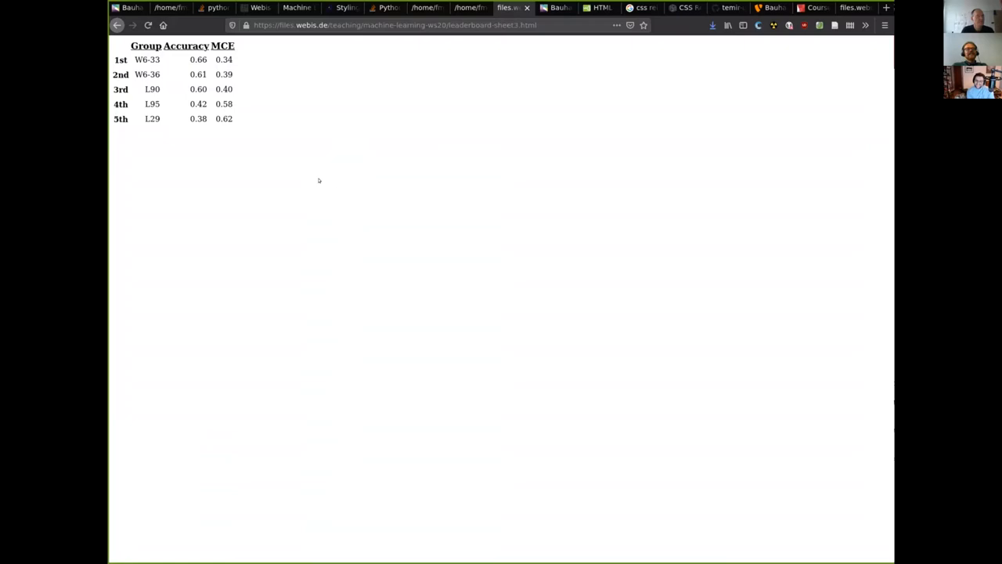
{"action": "mouse_move", "coordinate": [324, 186]}
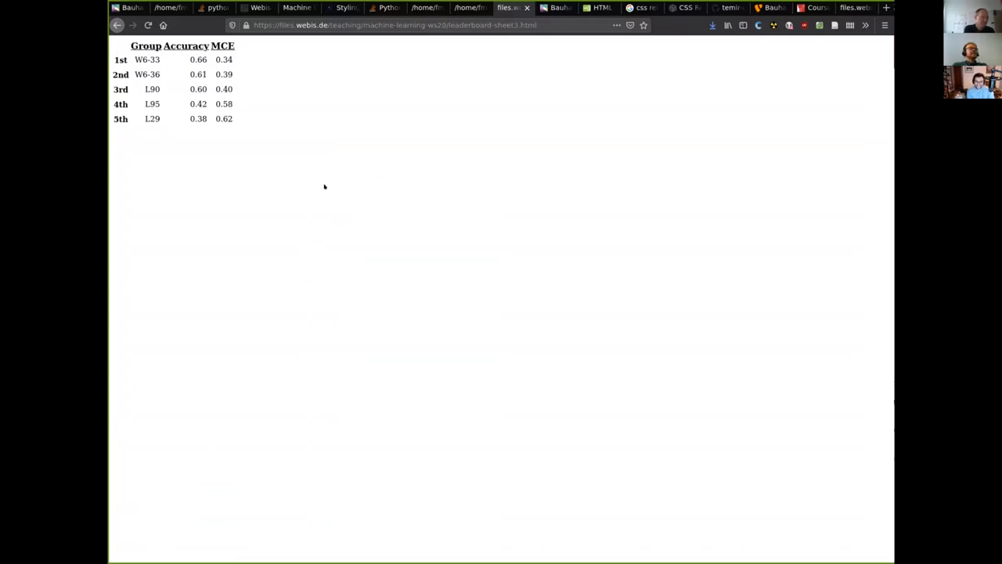
{"action": "mouse_move", "coordinate": [431, 209]}
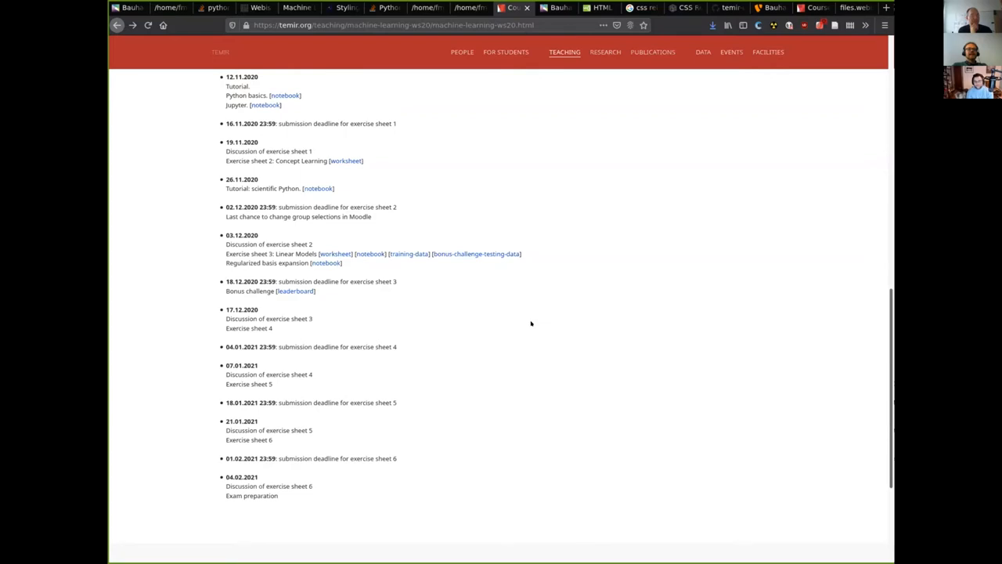
{"action": "mouse_move", "coordinate": [516, 316]}
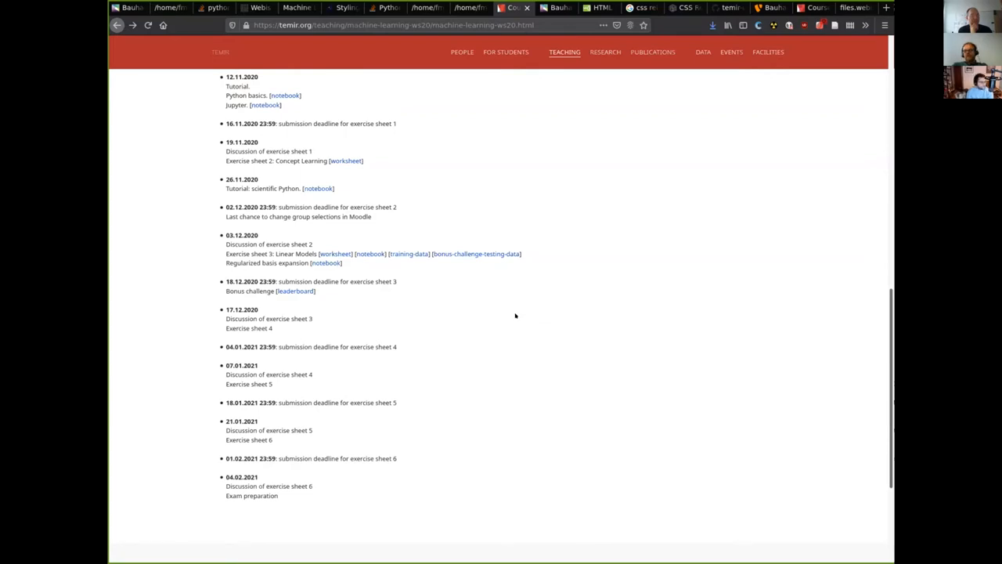
{"action": "mouse_move", "coordinate": [523, 308]}
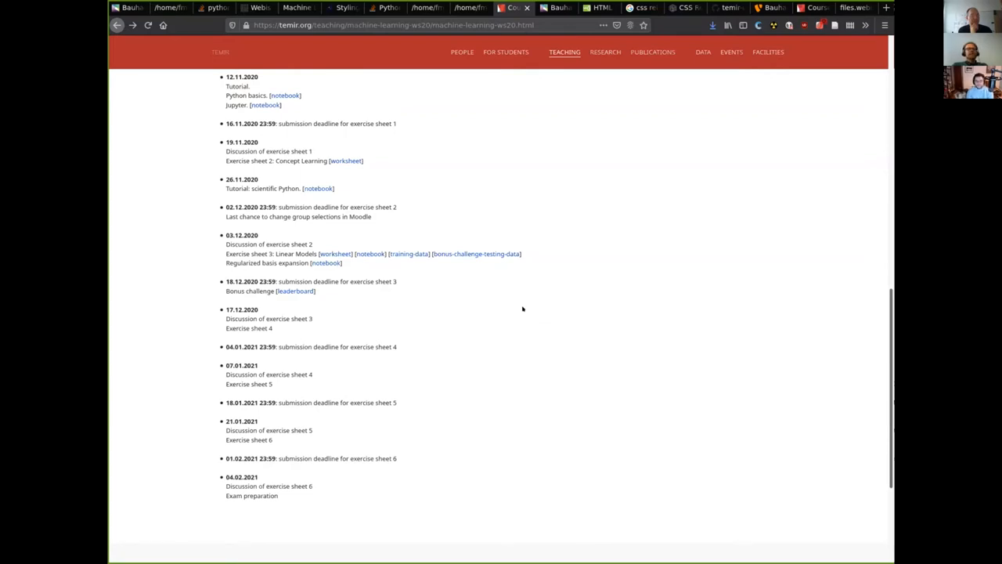
{"action": "mouse_move", "coordinate": [491, 310]}
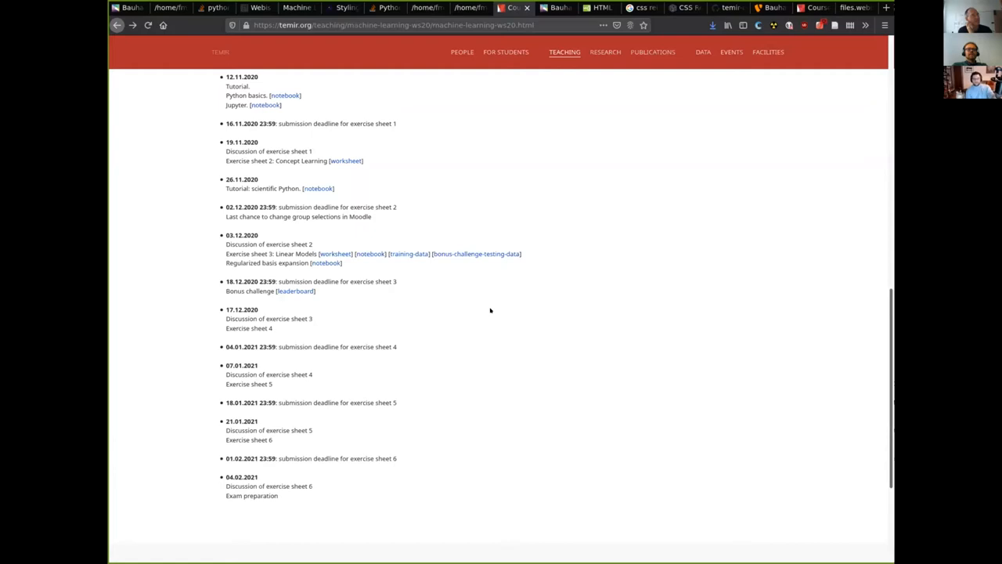
{"action": "mouse_move", "coordinate": [485, 317]}
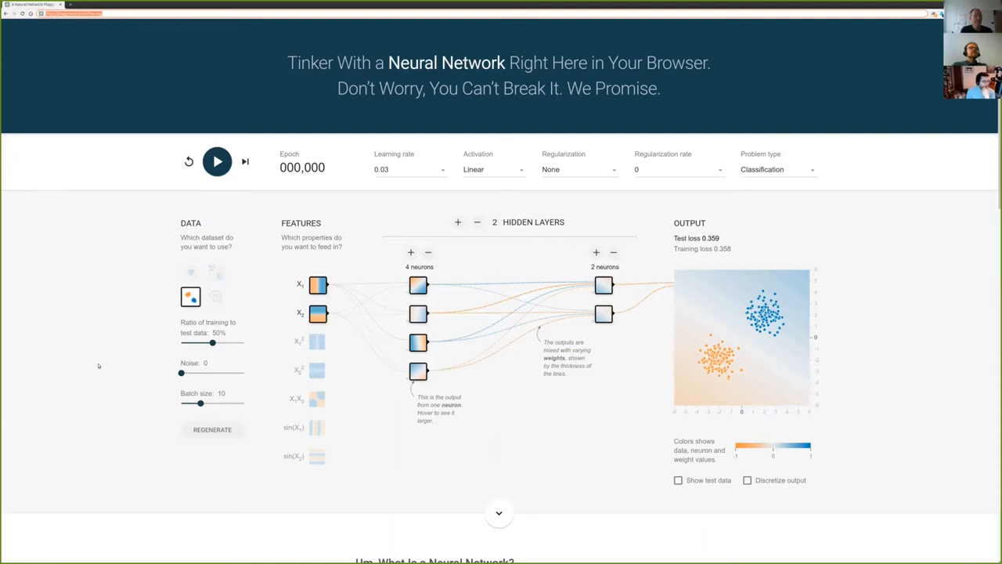
{"action": "mouse_move", "coordinate": [250, 349]}
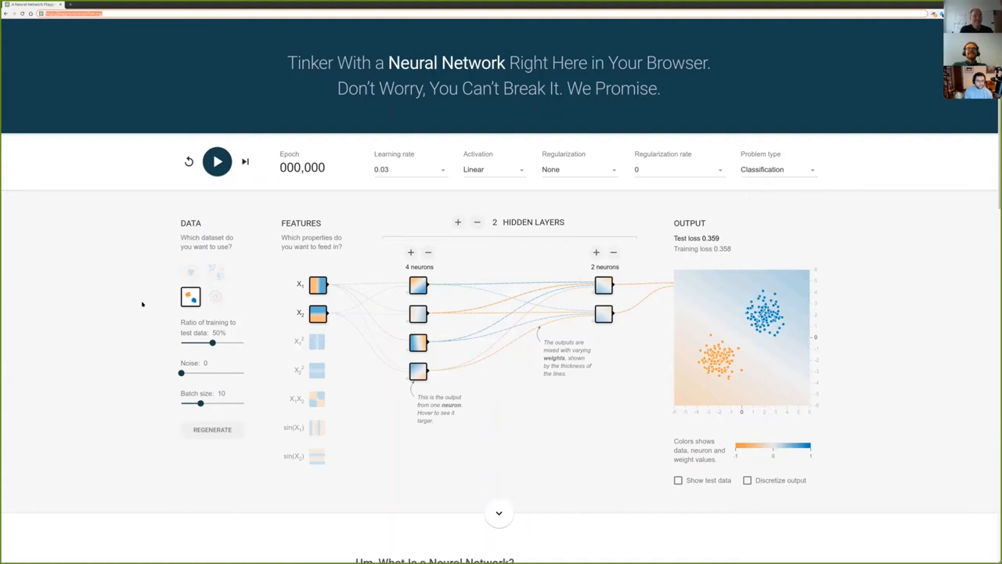
{"action": "mouse_move", "coordinate": [141, 301]}
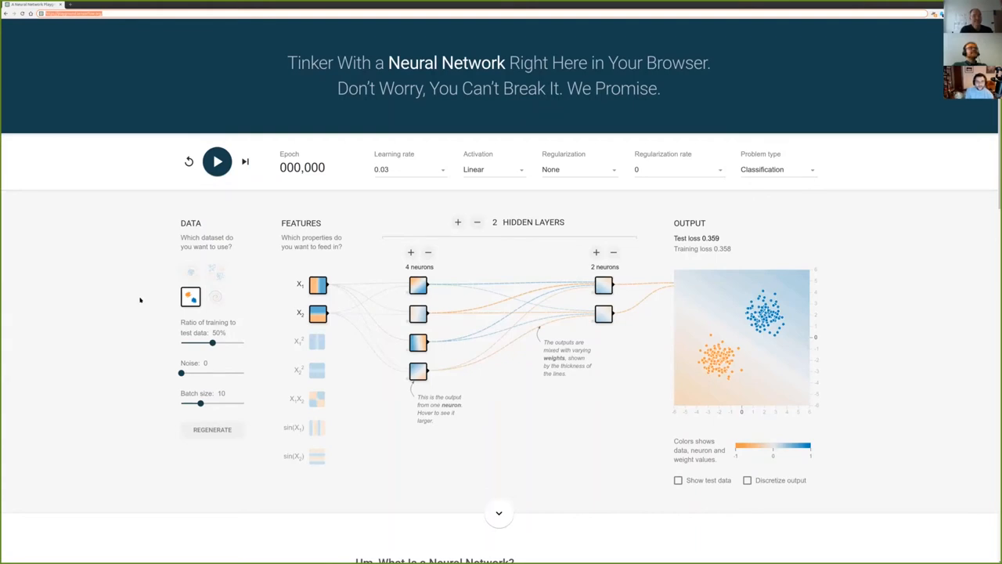
{"action": "mouse_move", "coordinate": [180, 313]}
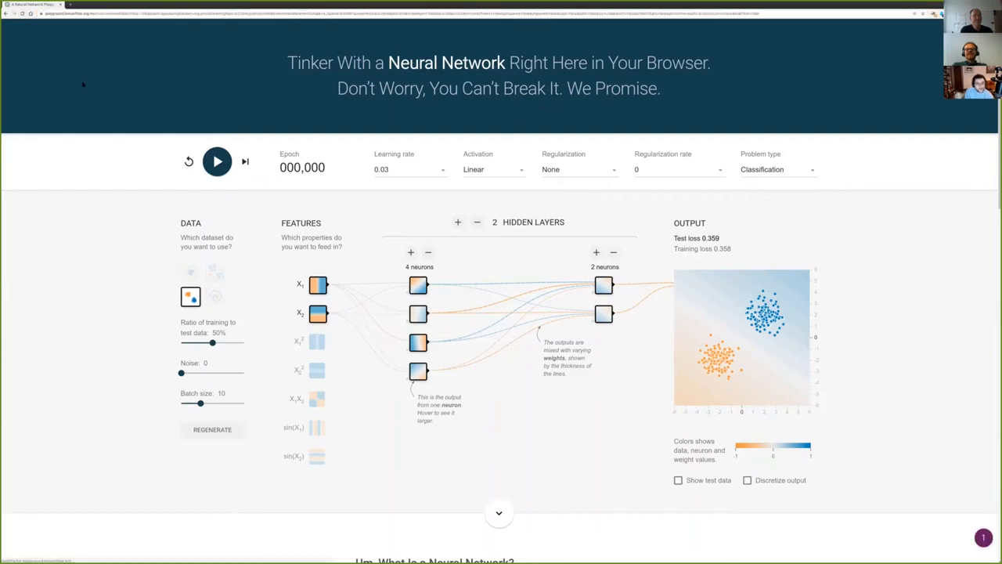
{"action": "mouse_move", "coordinate": [128, 196]}
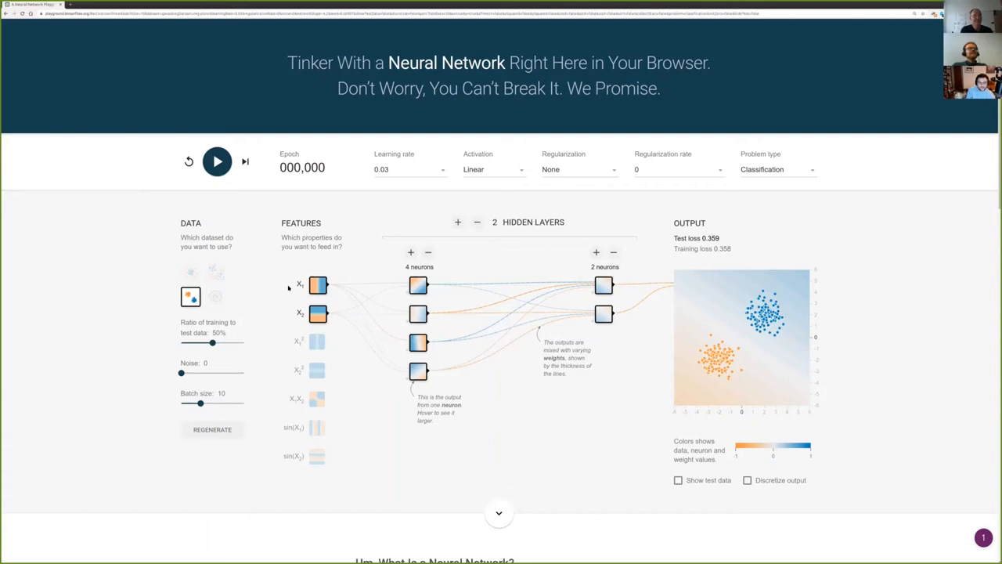
{"action": "mouse_move", "coordinate": [210, 296]}
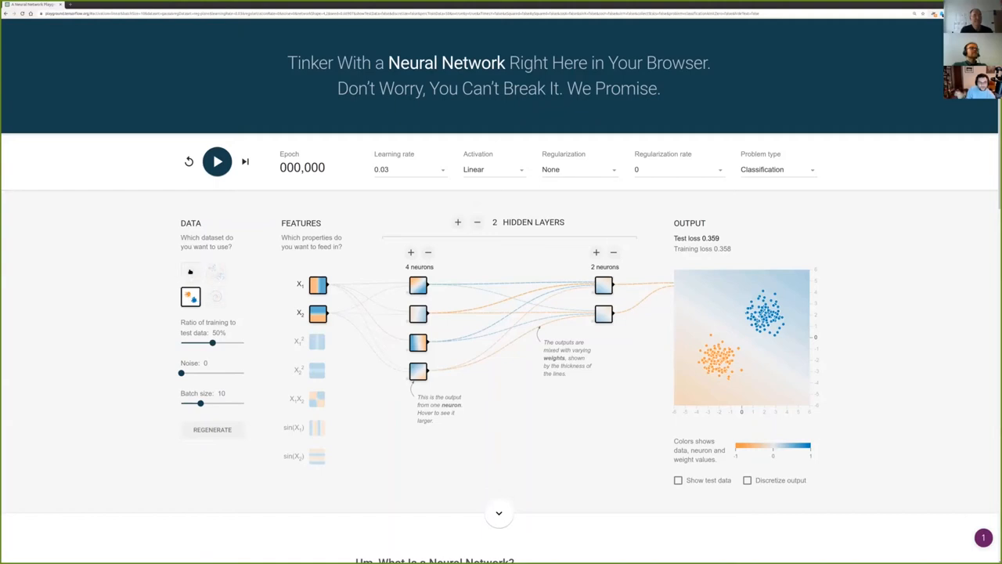
{"action": "left_click", "coordinate": [191, 271]}
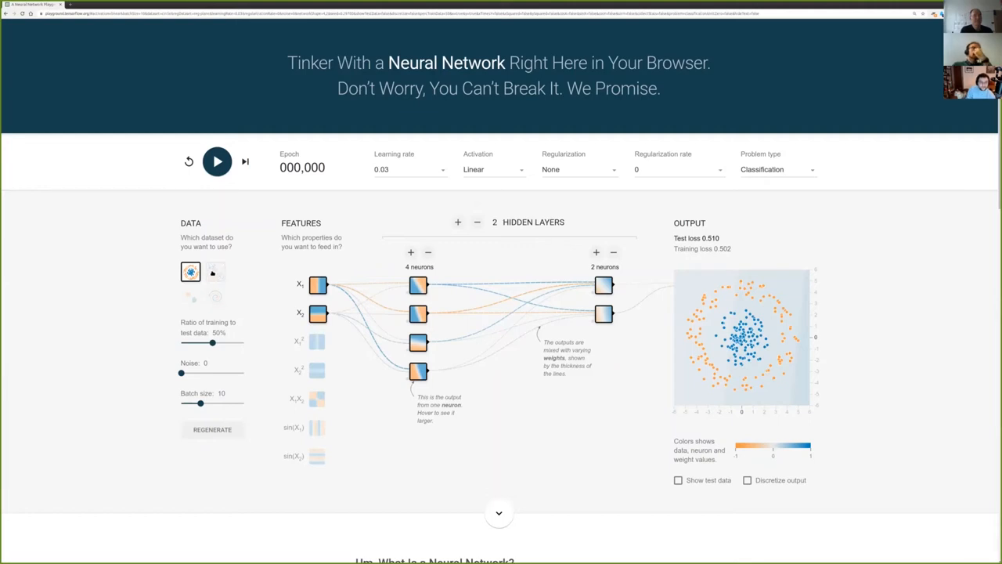
{"action": "left_click", "coordinate": [190, 296]}
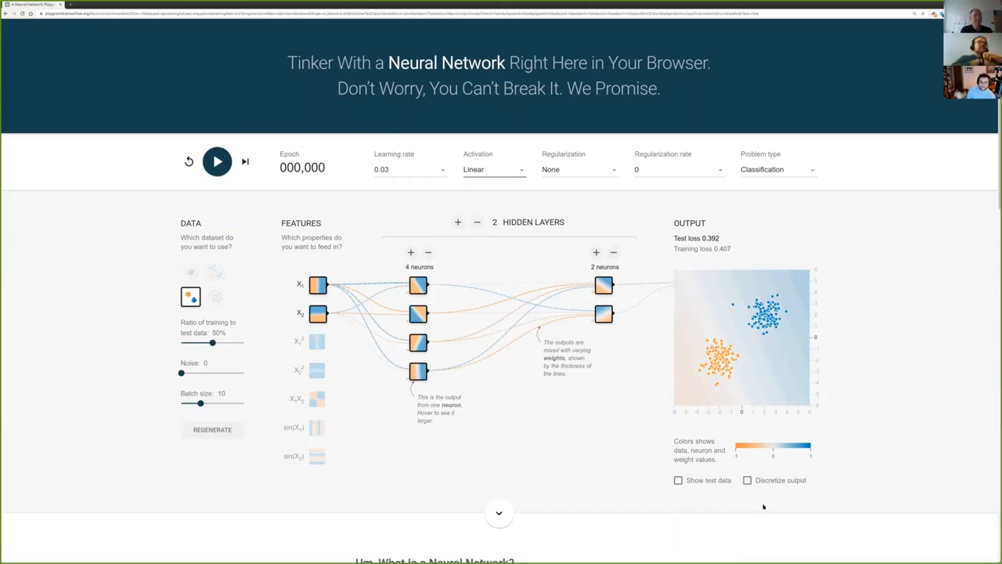
Step: Turn on Discretize output so the clusters show as solid orange and blue regions
{"action": "left_click", "coordinate": [747, 480]}
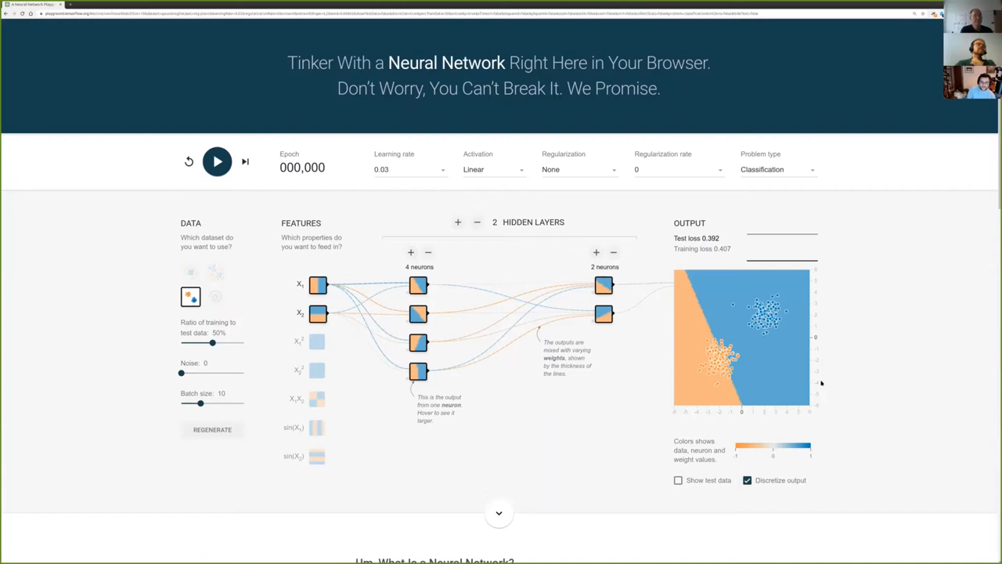
{"action": "mouse_move", "coordinate": [827, 379]}
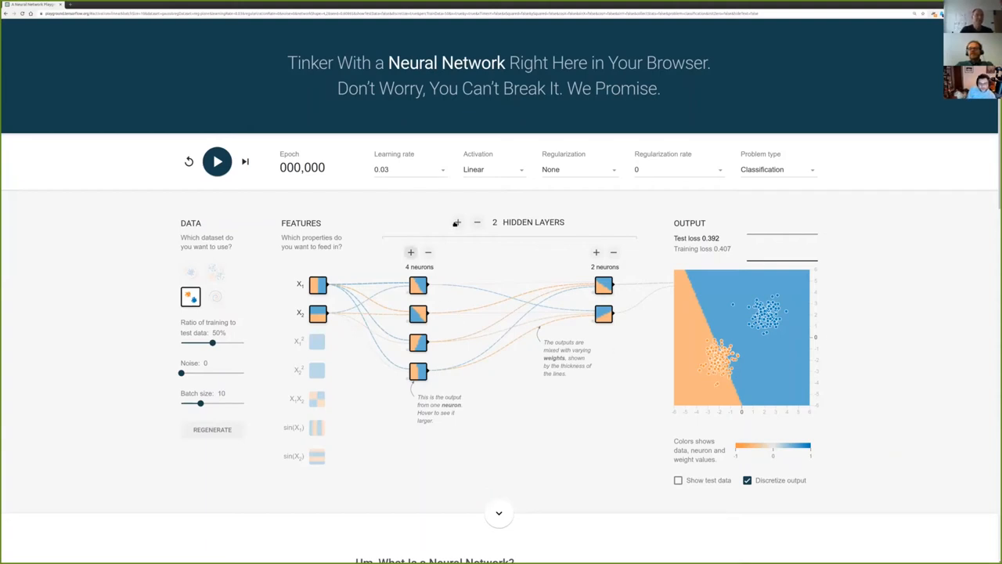
Step: Set zero hidden layers, reset, and train to 220 epochs at test loss 0.000
{"action": "left_click", "coordinate": [477, 222]}
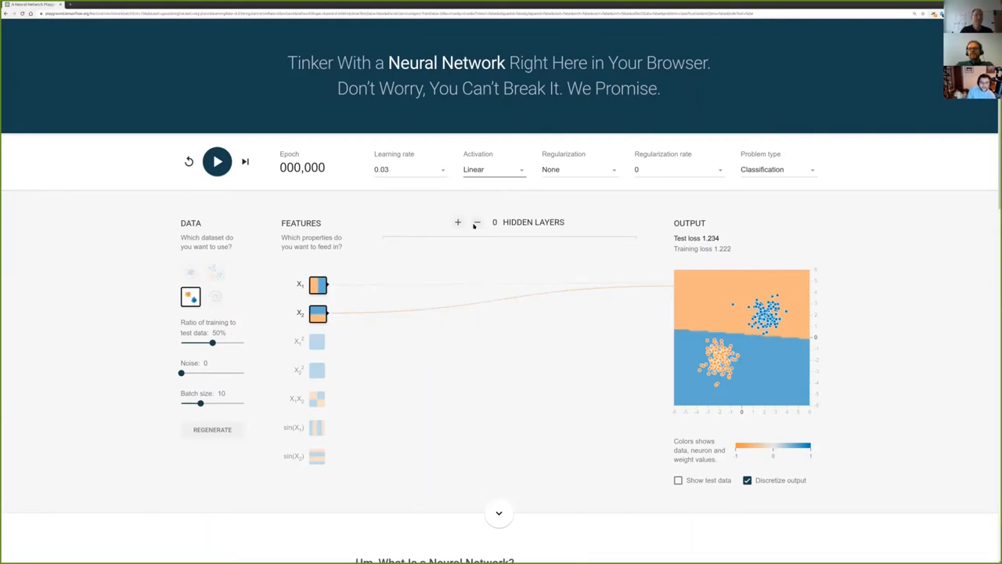
{"action": "mouse_move", "coordinate": [482, 368]}
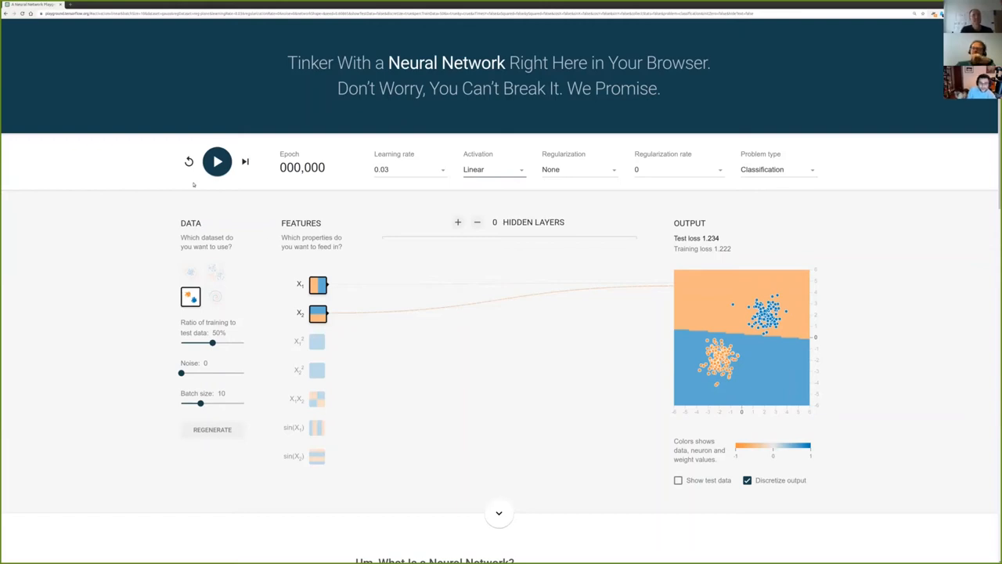
{"action": "left_click", "coordinate": [189, 162]}
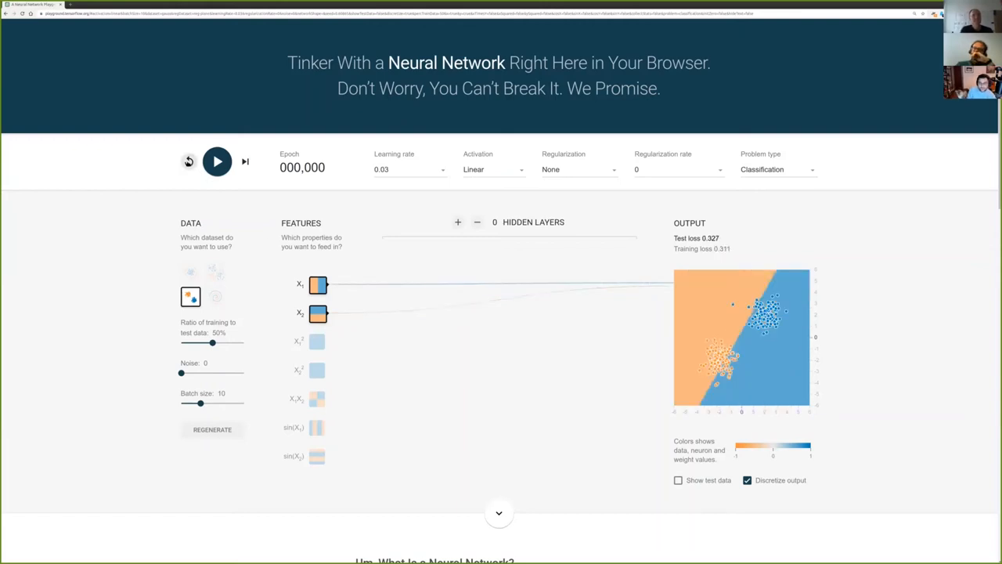
{"action": "left_click", "coordinate": [189, 161]}
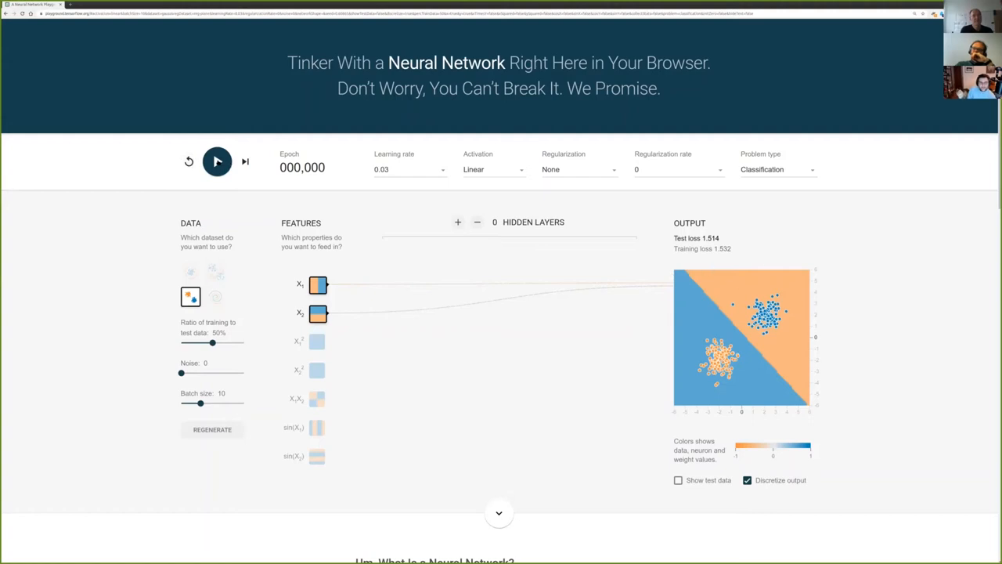
{"action": "left_click", "coordinate": [217, 162]}
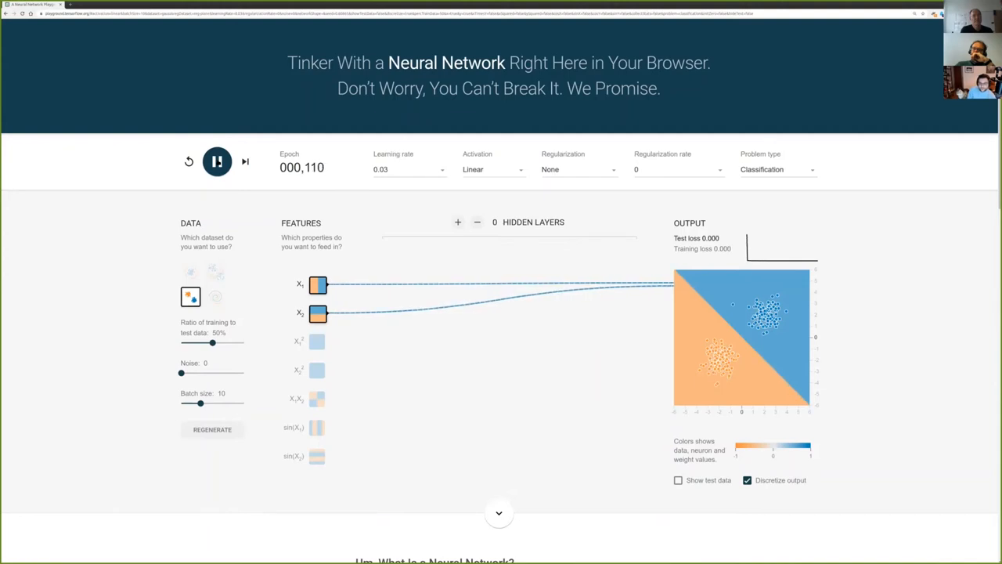
{"action": "left_click", "coordinate": [217, 161]}
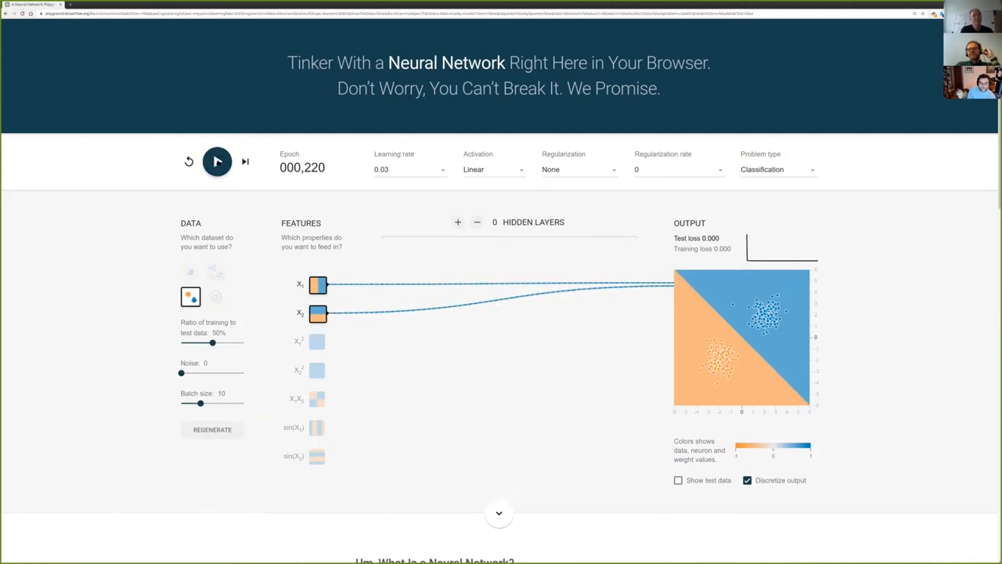
{"action": "left_click", "coordinate": [217, 162]}
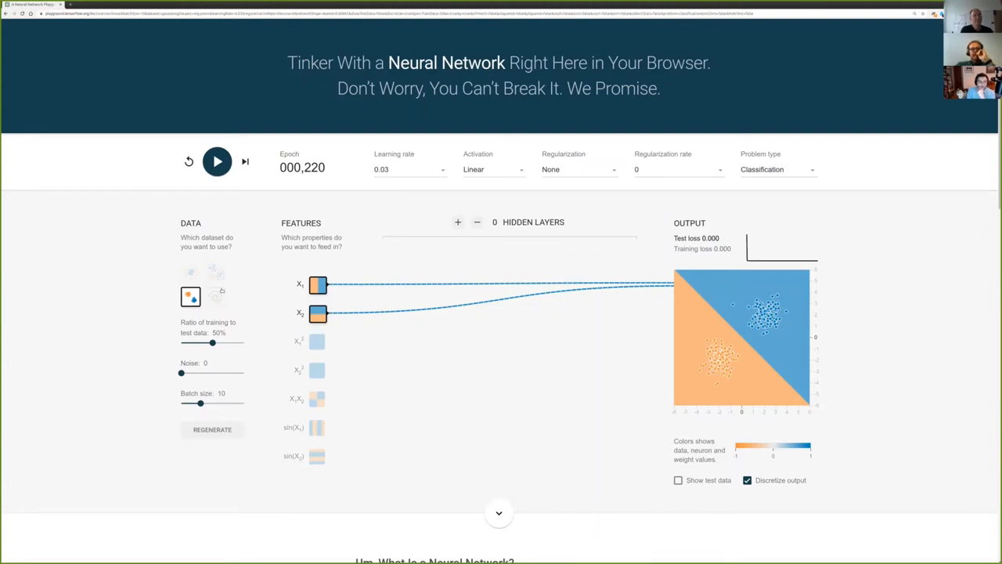
Step: Switch to the XOR dataset and train the linear model to 721 epochs, stalling near 0.5 loss
{"action": "left_click", "coordinate": [216, 271]}
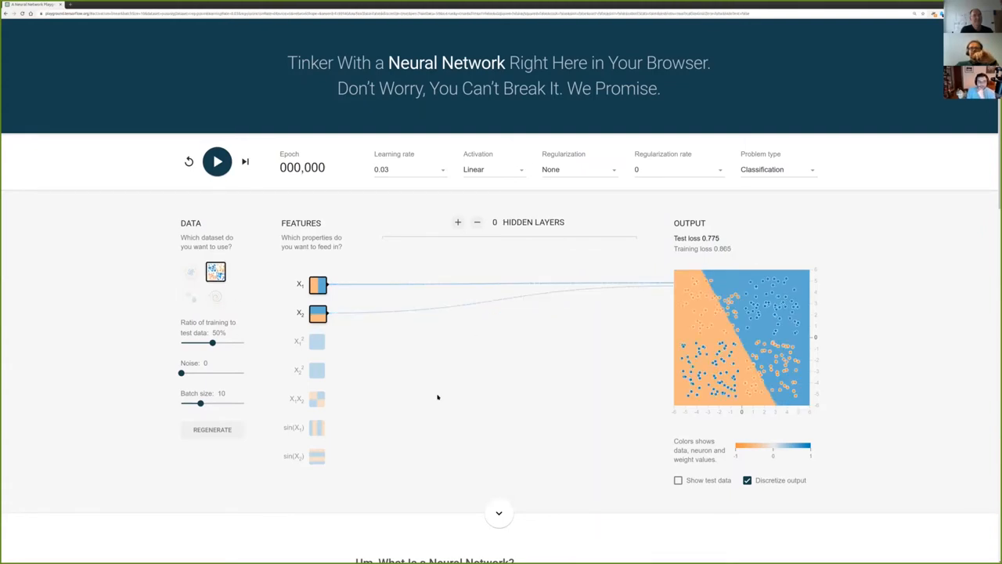
{"action": "mouse_move", "coordinate": [413, 353]}
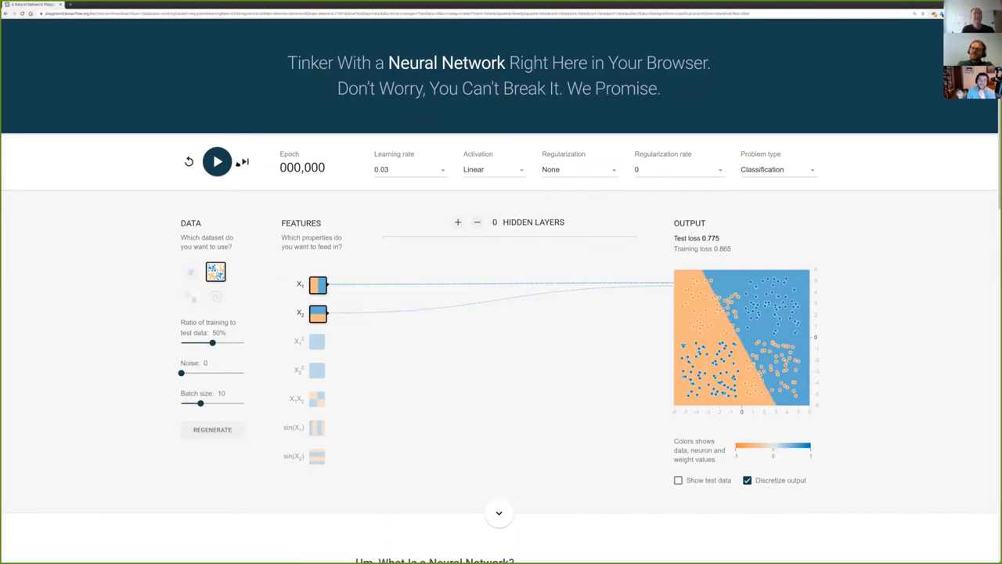
{"action": "left_click", "coordinate": [217, 161]}
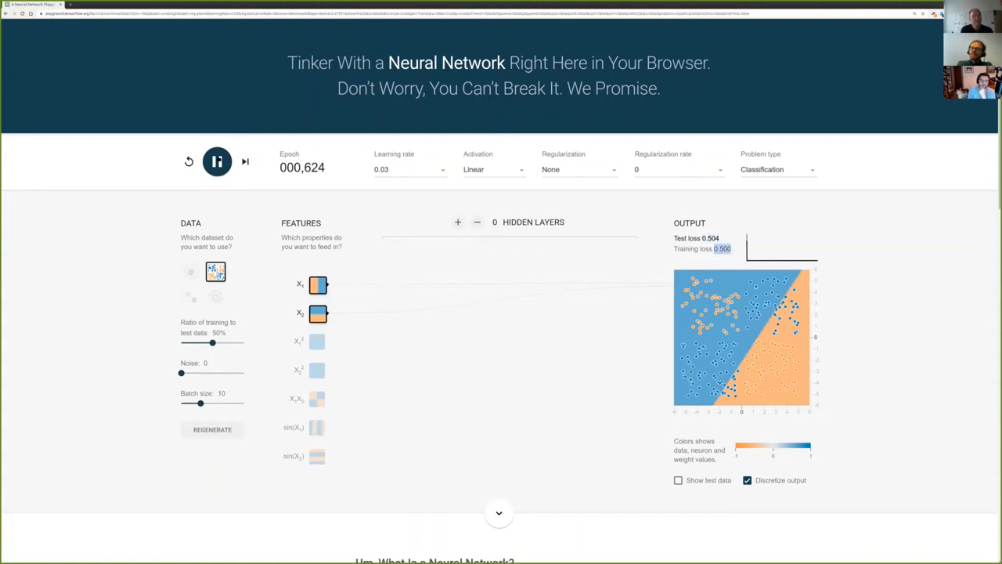
{"action": "left_click", "coordinate": [217, 161]}
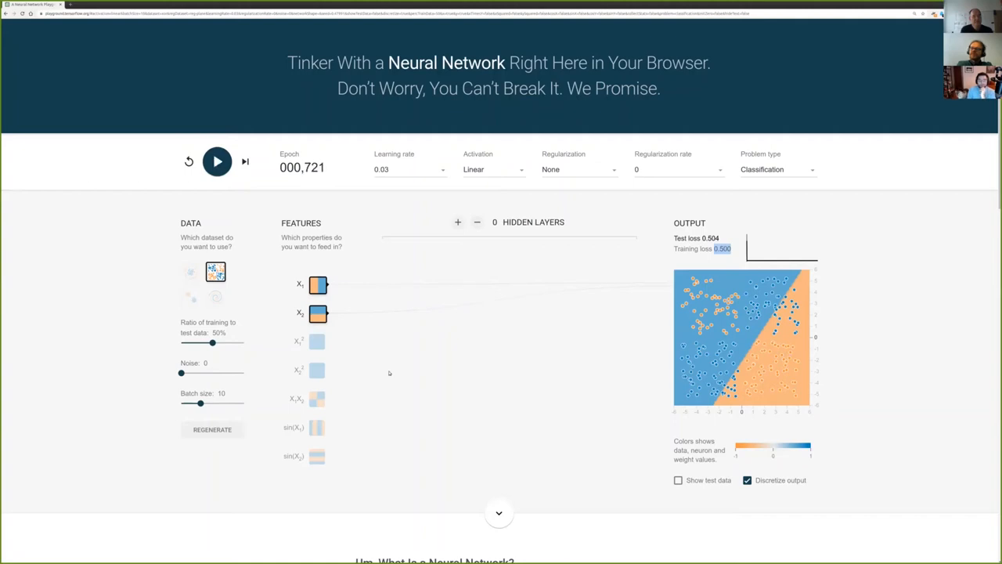
{"action": "mouse_move", "coordinate": [361, 321]}
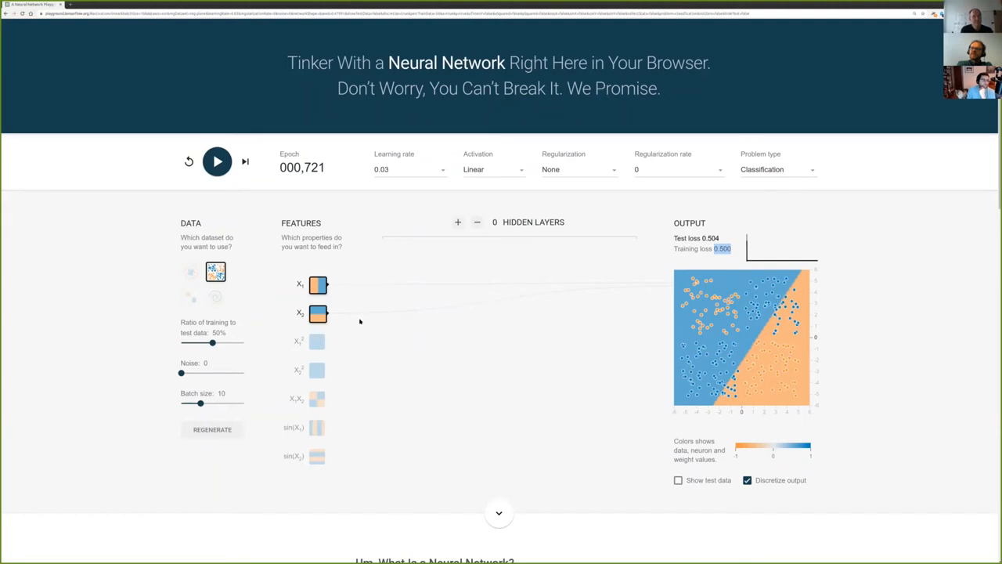
{"action": "mouse_move", "coordinate": [387, 312]}
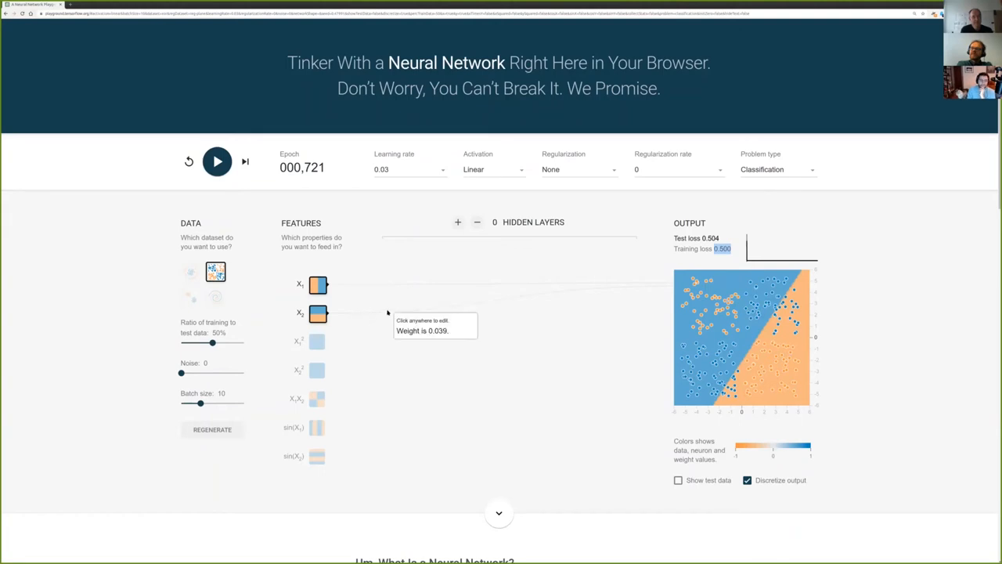
{"action": "mouse_move", "coordinate": [354, 411]}
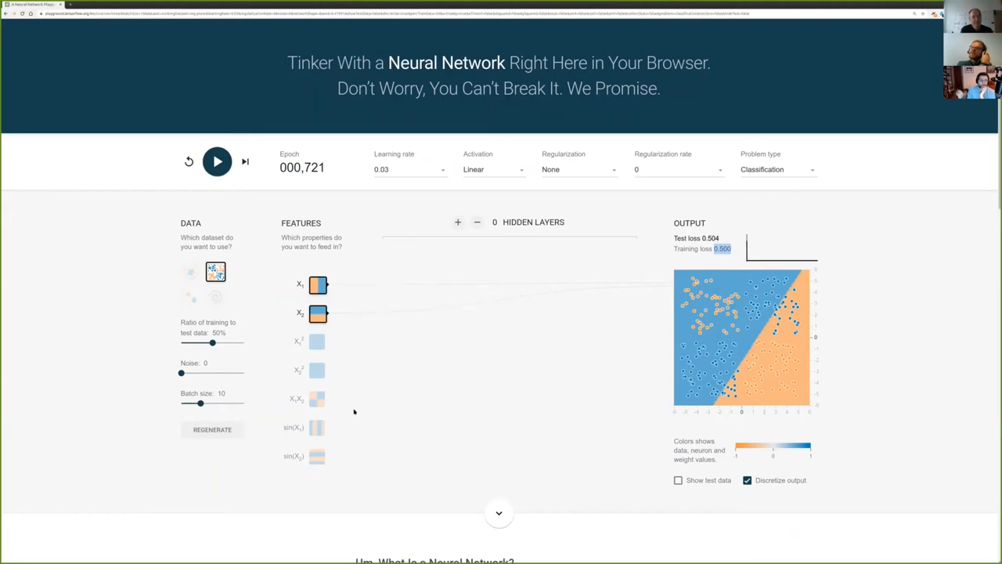
Step: Add the X1X2 feature, train XOR down to 0.001 loss, then deselect X1X2
{"action": "left_click", "coordinate": [317, 400]}
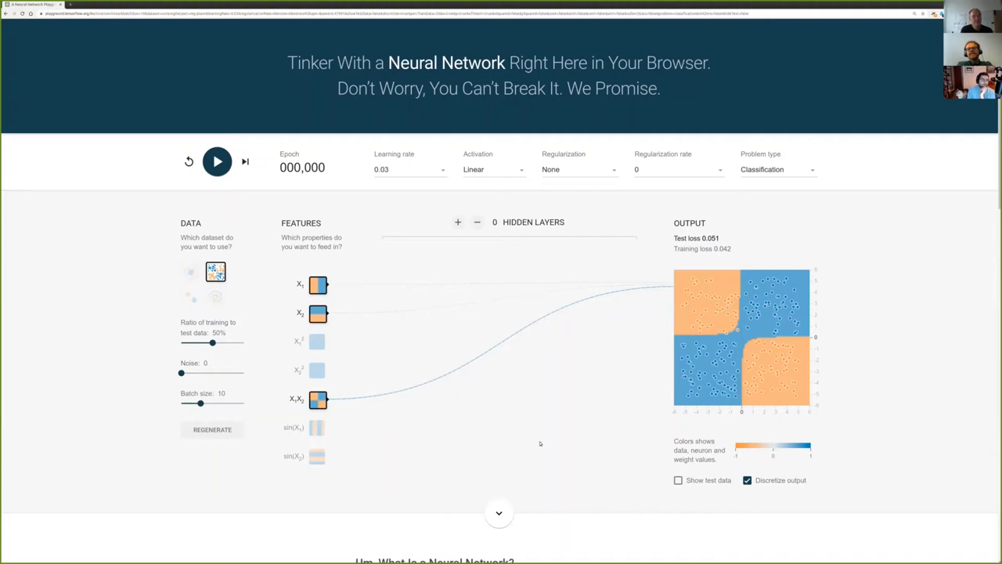
{"action": "mouse_move", "coordinate": [510, 427]}
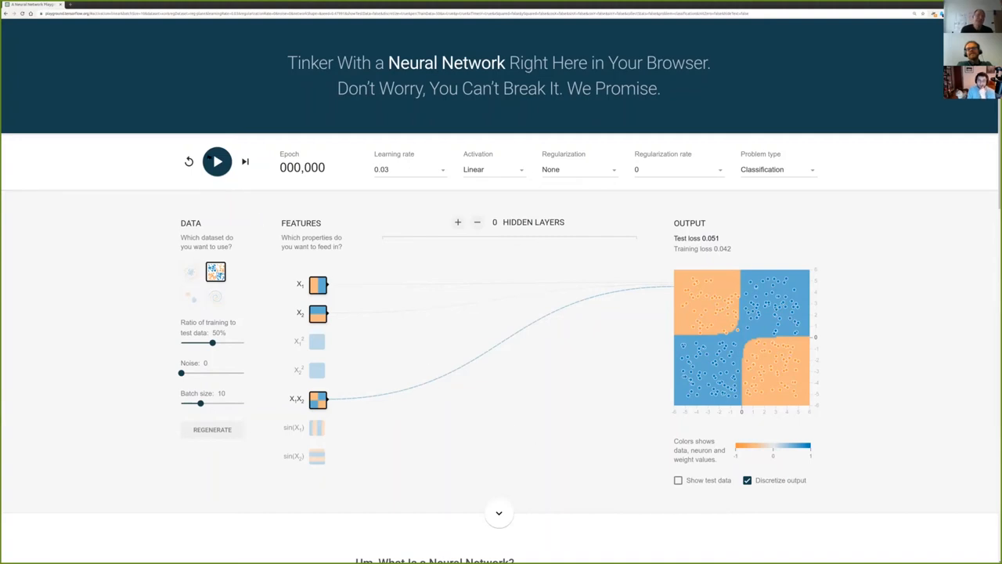
{"action": "left_click", "coordinate": [217, 161]}
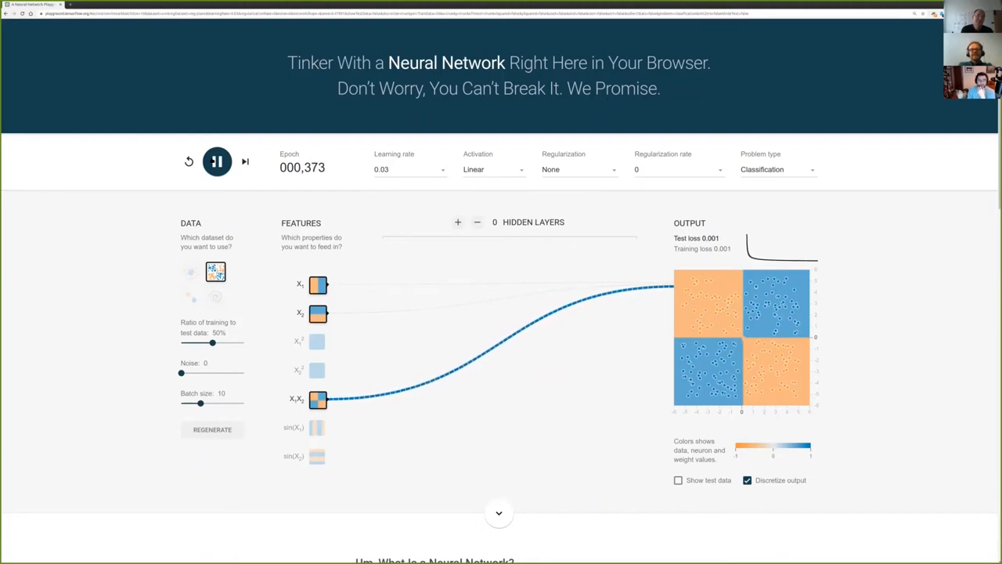
{"action": "left_click", "coordinate": [217, 161]}
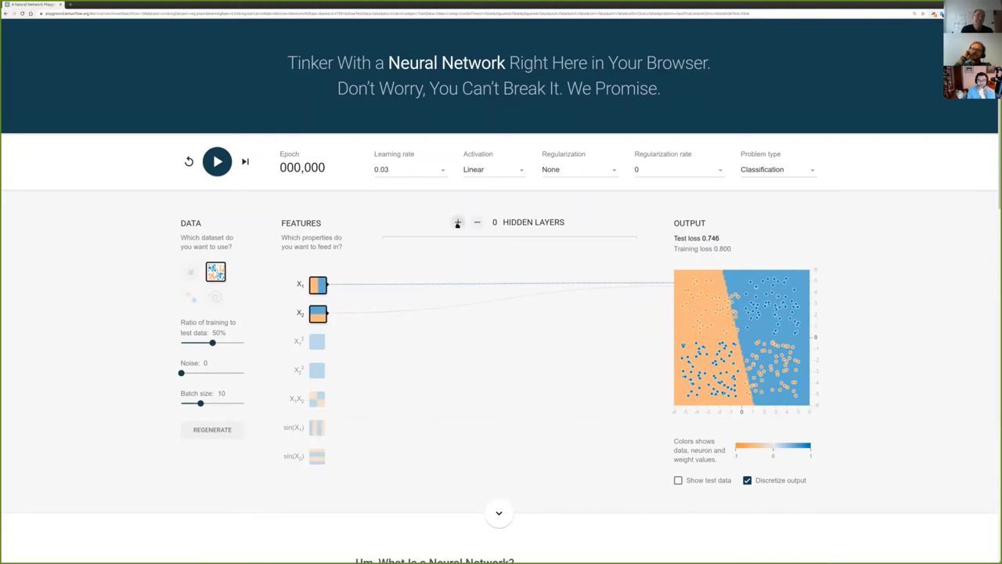
Step: Add a two-neuron Sigmoid hidden layer and train on XOR to 692 epochs at 0.291 loss
{"action": "left_click", "coordinate": [458, 222]}
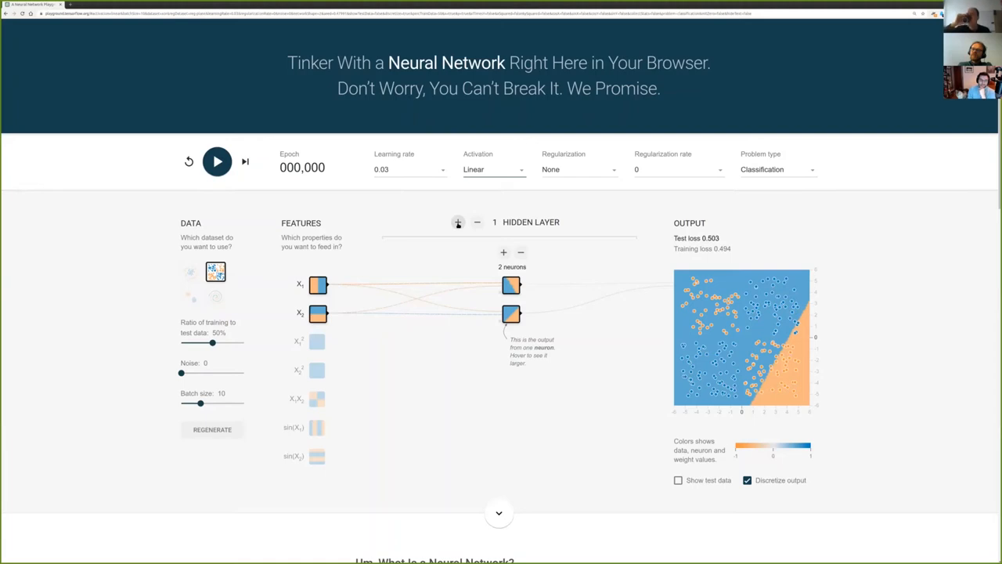
{"action": "left_click", "coordinate": [458, 223]}
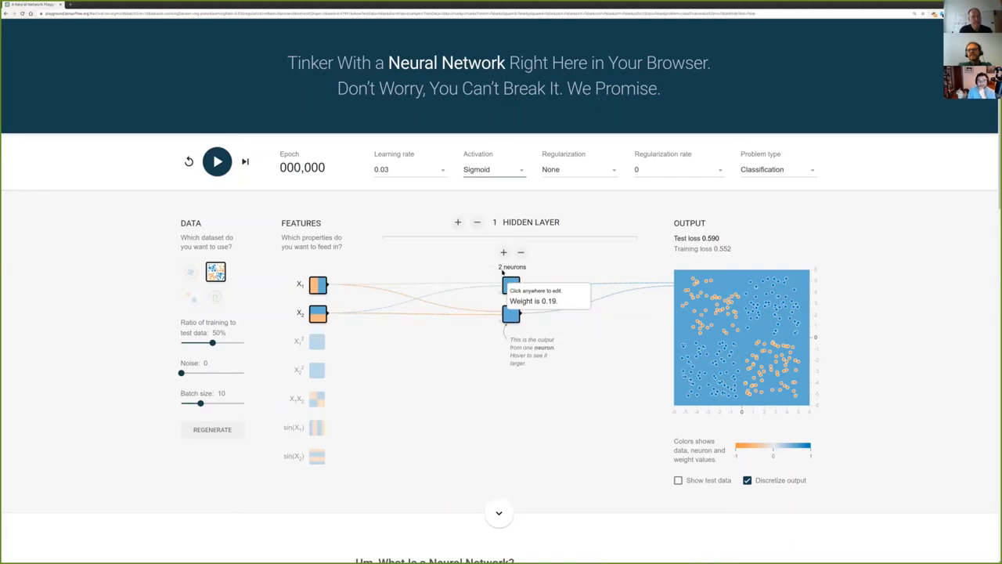
{"action": "left_click", "coordinate": [216, 162]}
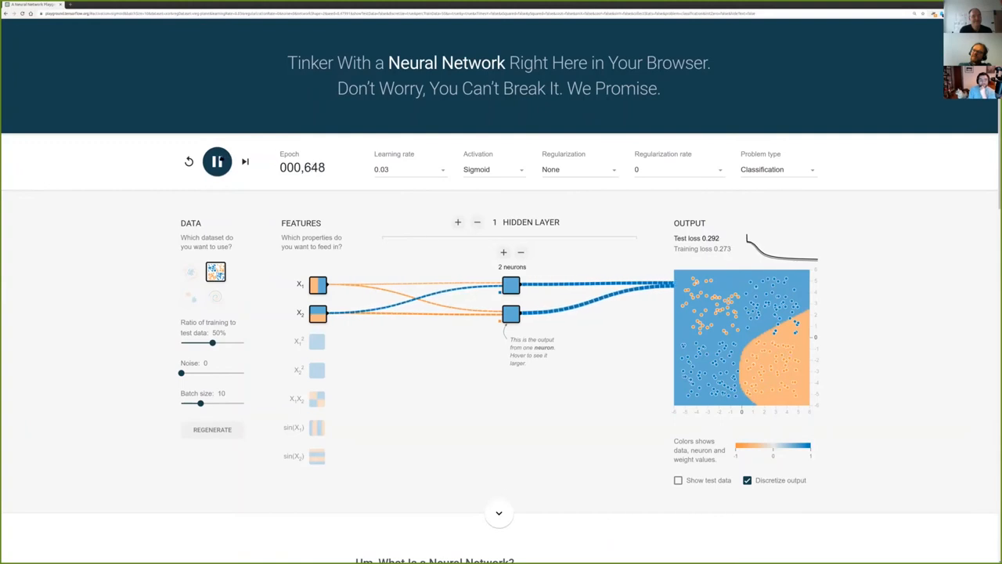
{"action": "left_click", "coordinate": [217, 162]}
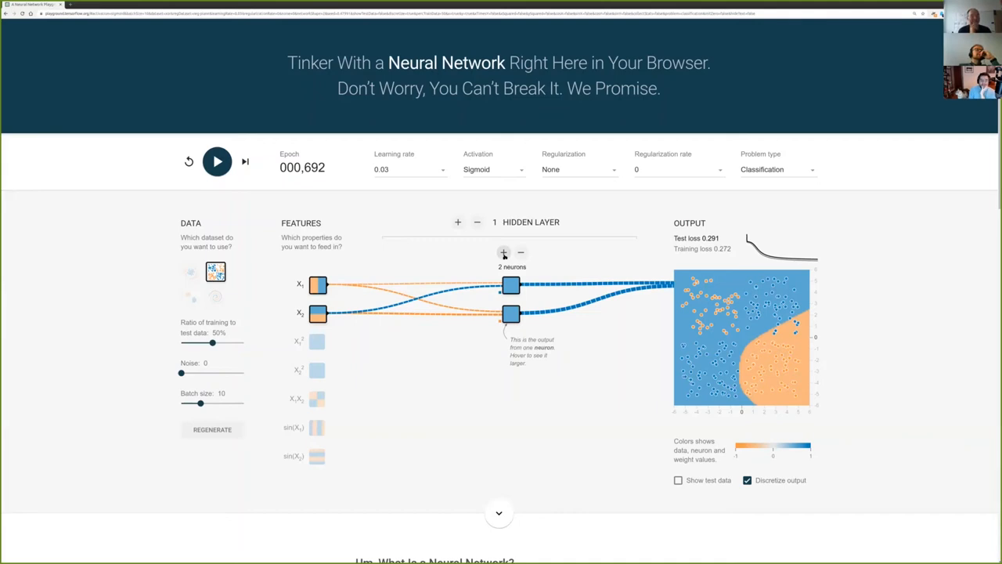
Step: Add a third neuron and train with smooth shading to 1,042 epochs at 0.231 loss
{"action": "left_click", "coordinate": [503, 252]}
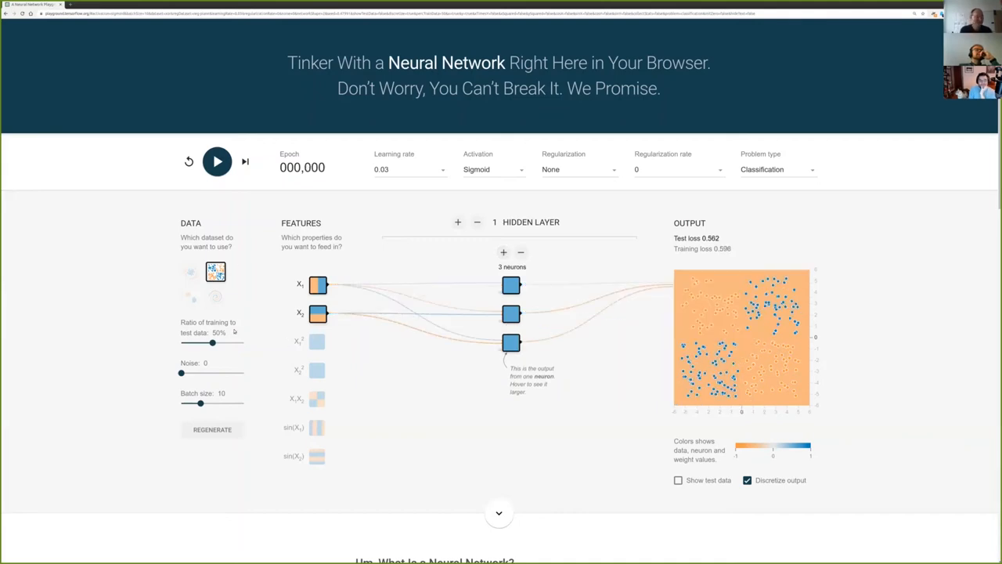
{"action": "left_click", "coordinate": [217, 162]}
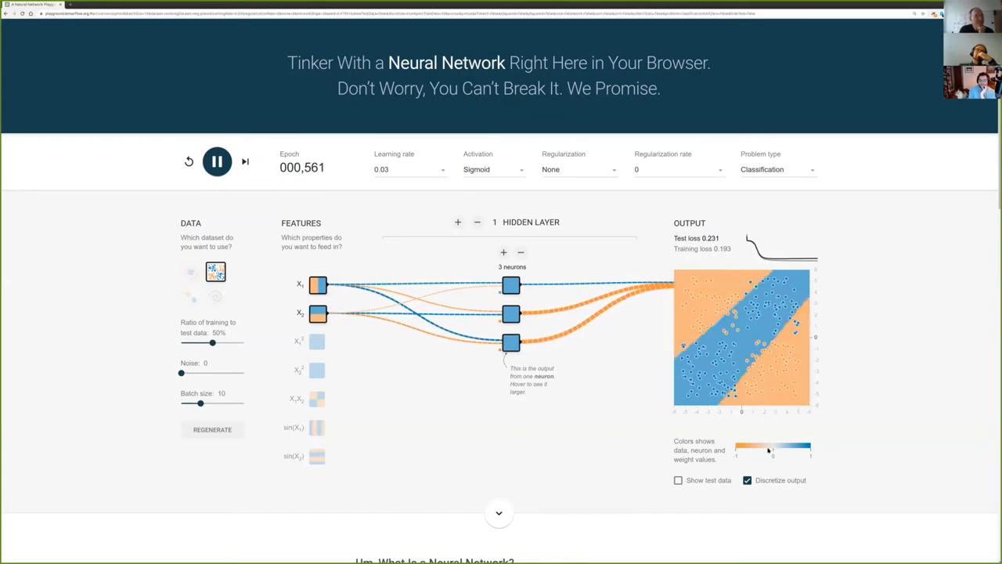
{"action": "left_click", "coordinate": [747, 480]}
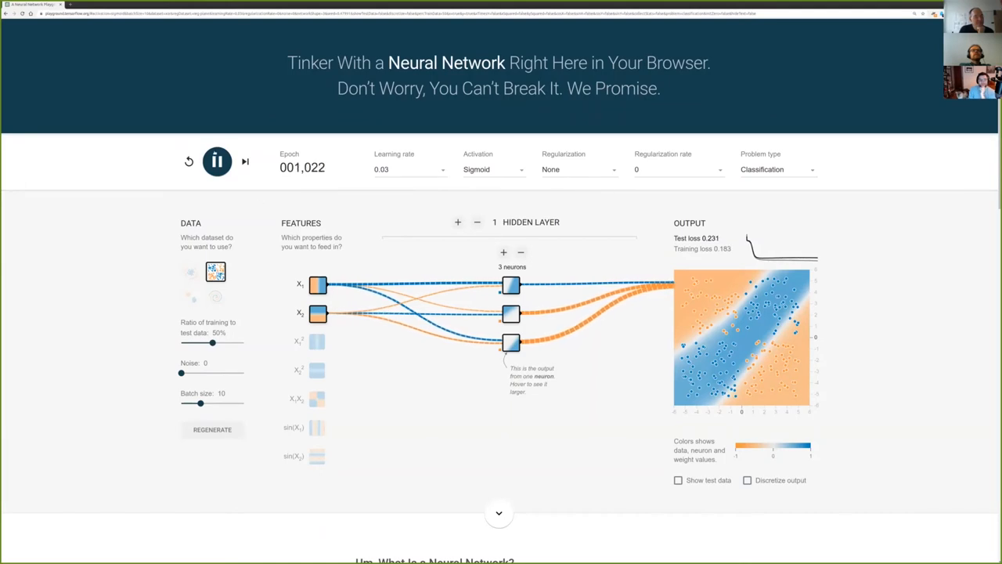
{"action": "left_click", "coordinate": [217, 161]}
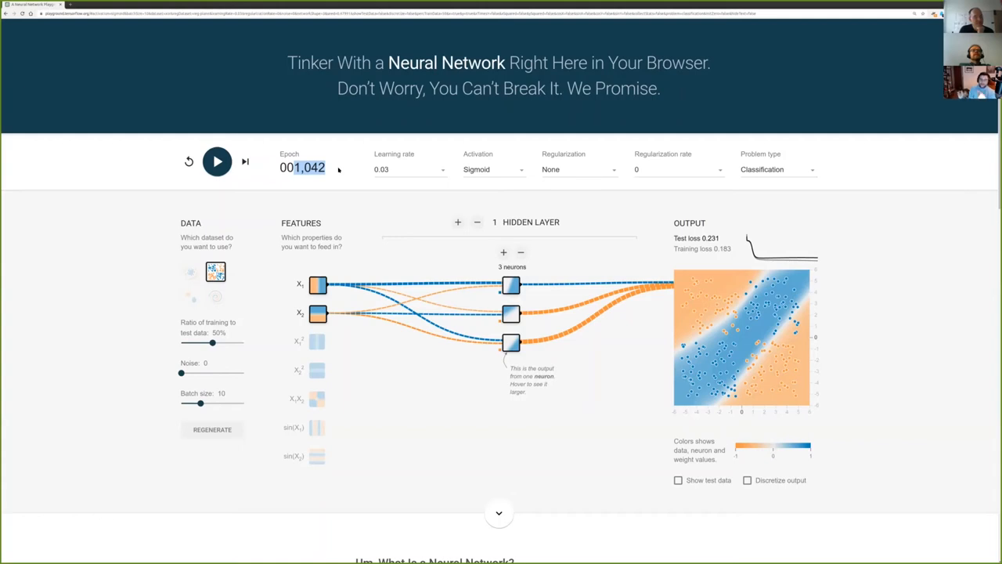
{"action": "mouse_move", "coordinate": [318, 187]}
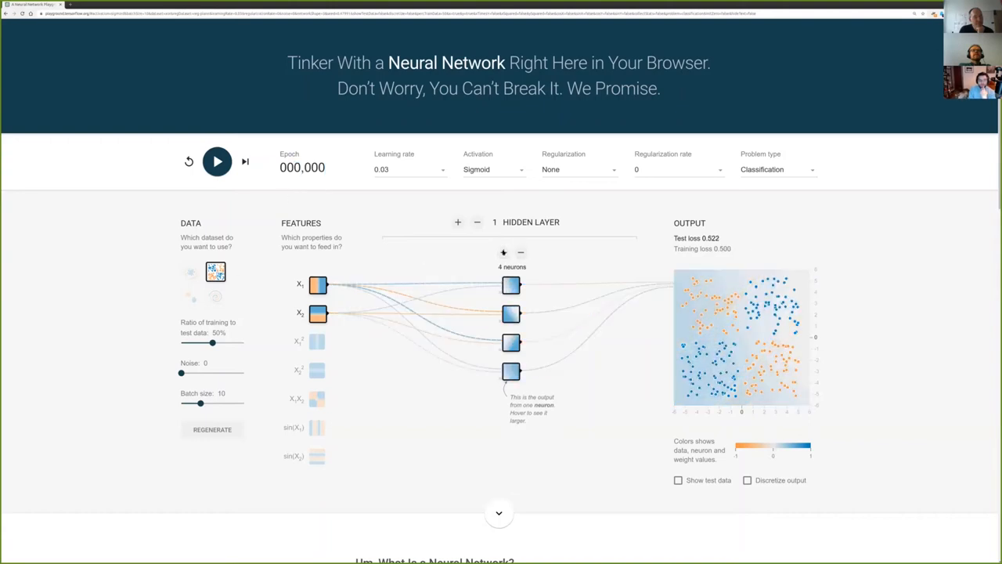
Step: Train the four-neuron layer on XOR to 0.073 test loss, then load the circle dataset
{"action": "left_click", "coordinate": [216, 162]}
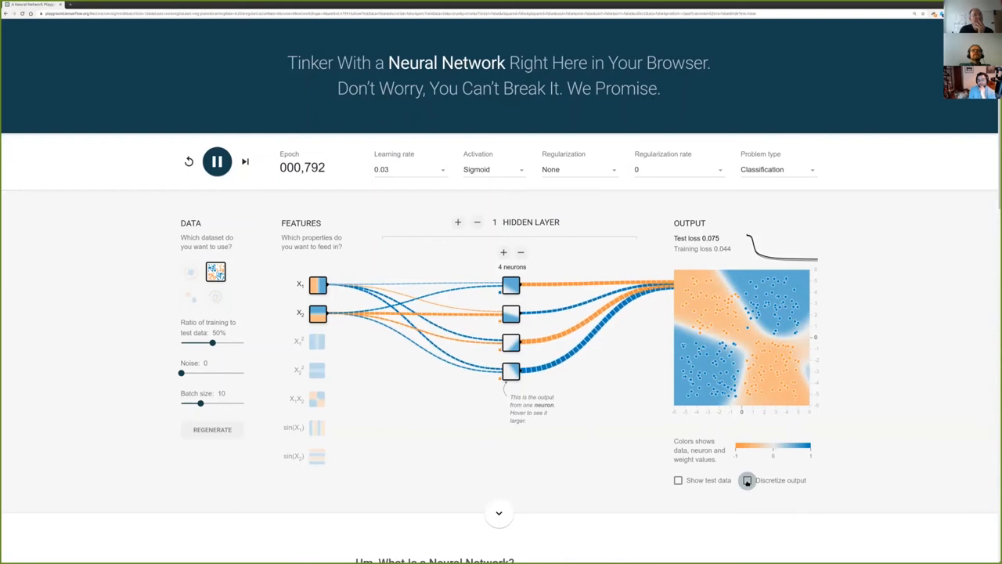
{"action": "left_click", "coordinate": [747, 480]}
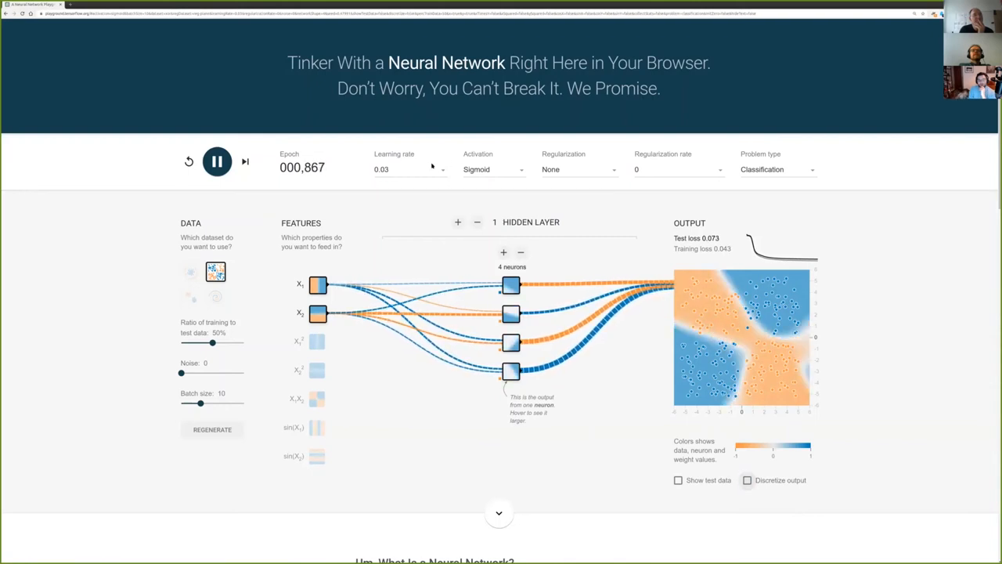
{"action": "left_click", "coordinate": [217, 161]}
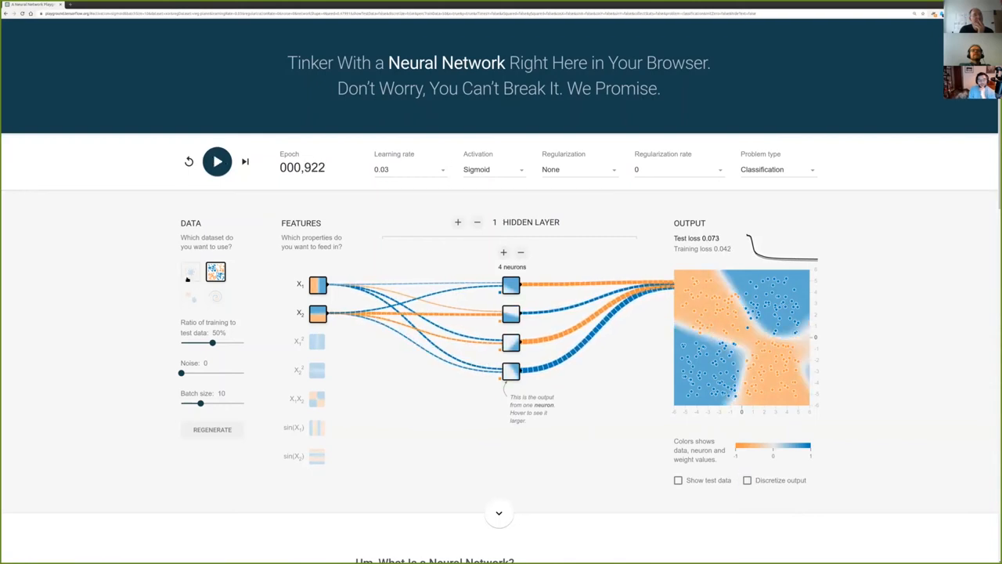
{"action": "left_click", "coordinate": [190, 272]}
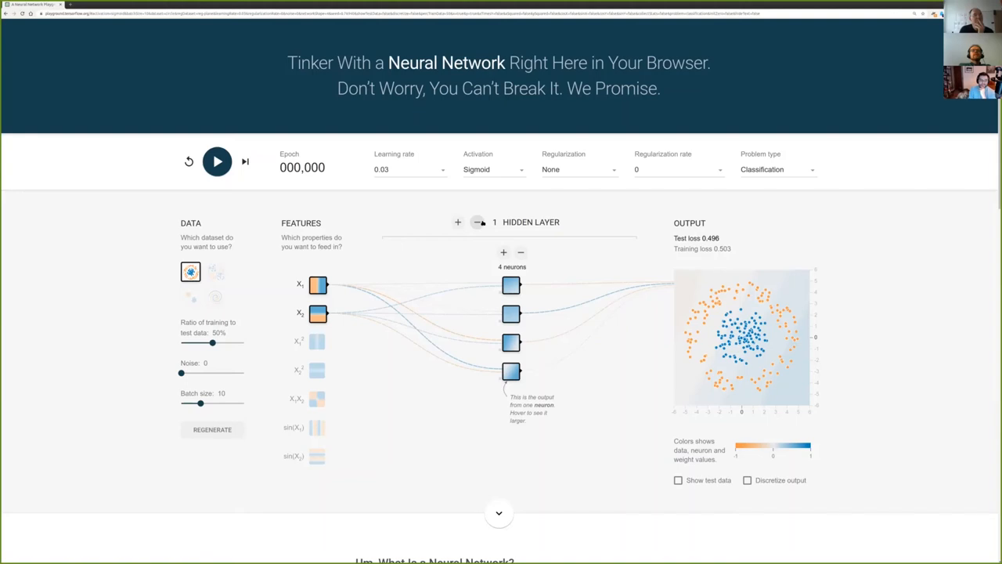
Step: Remove the hidden layer, use Linear activation with X1² and X2², and train to 0.002 loss
{"action": "left_click", "coordinate": [477, 221]}
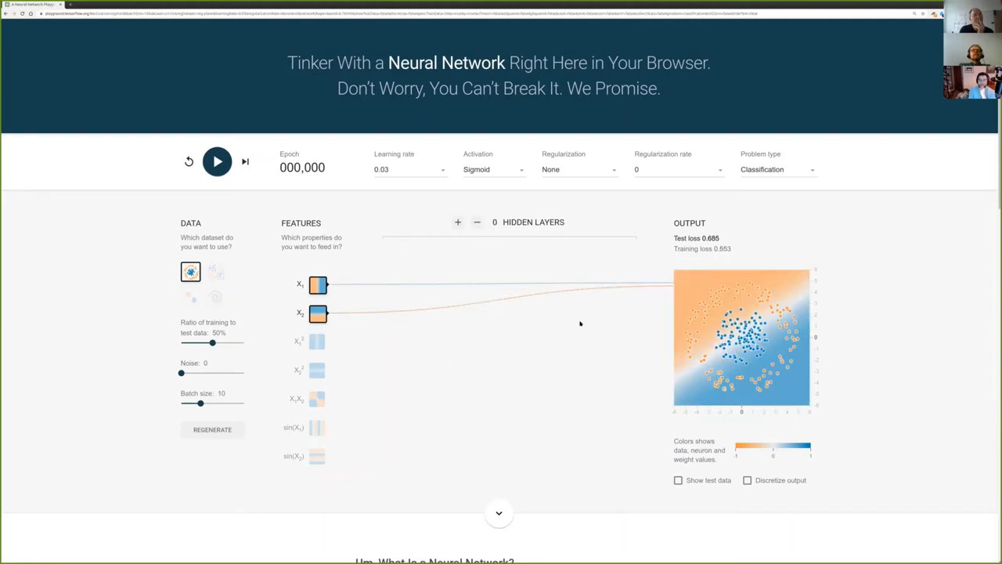
{"action": "mouse_move", "coordinate": [377, 366]}
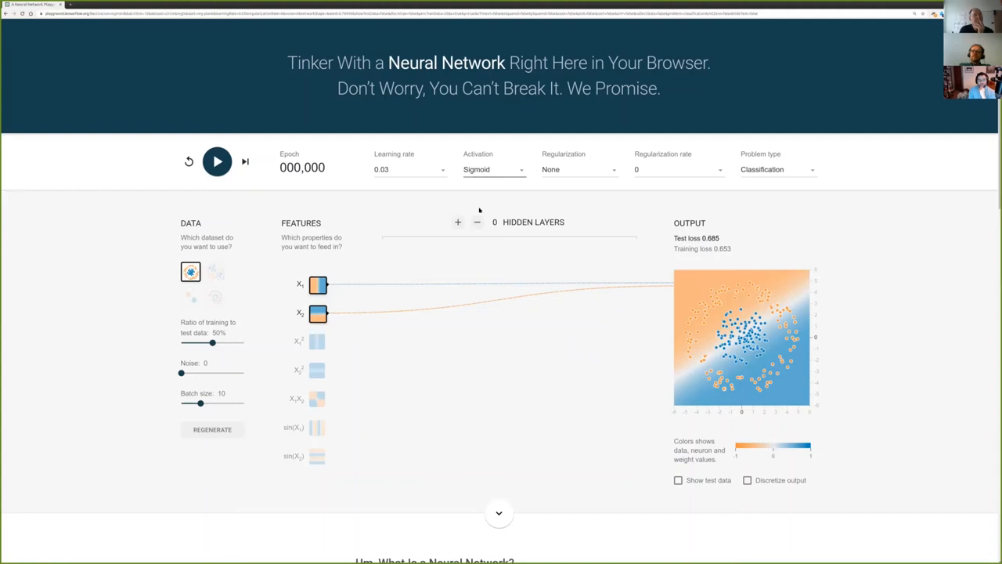
{"action": "left_click", "coordinate": [494, 169]}
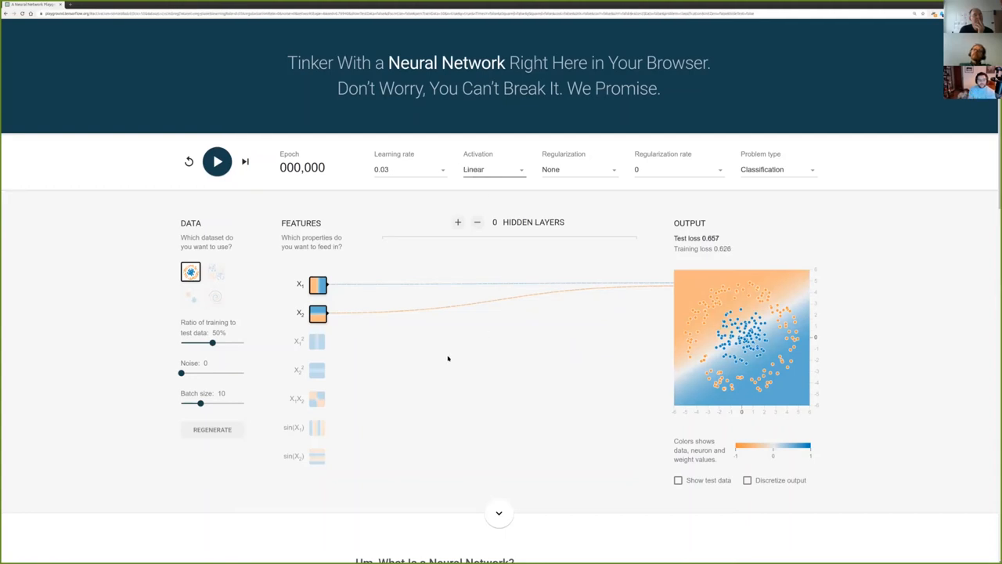
{"action": "left_click", "coordinate": [317, 341]}
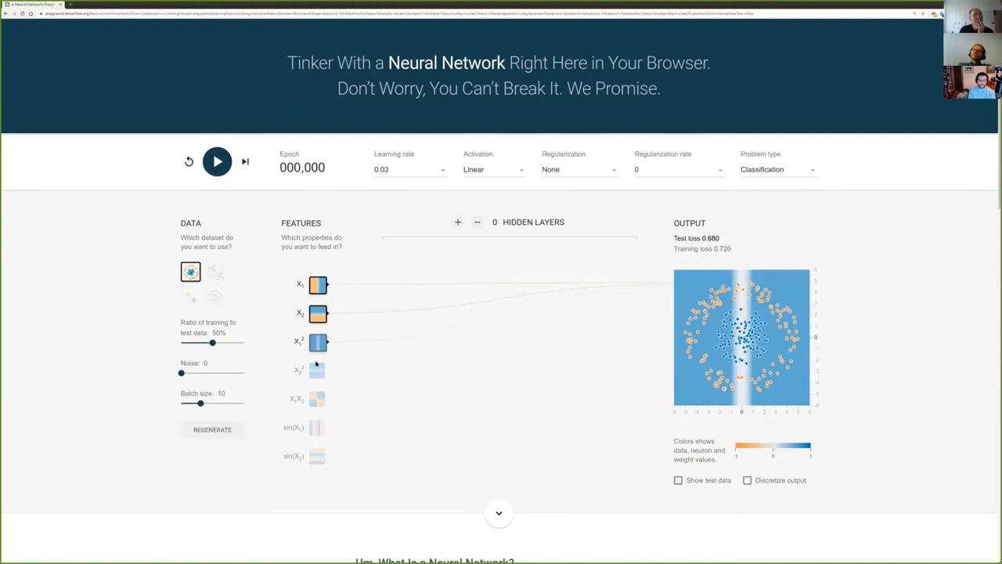
{"action": "left_click", "coordinate": [317, 369]}
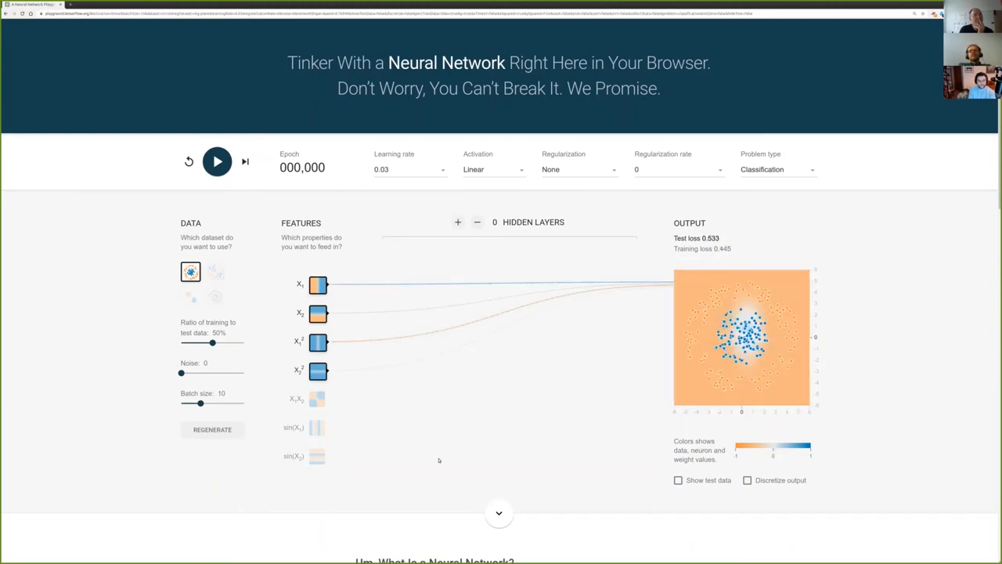
{"action": "mouse_move", "coordinate": [273, 206]}
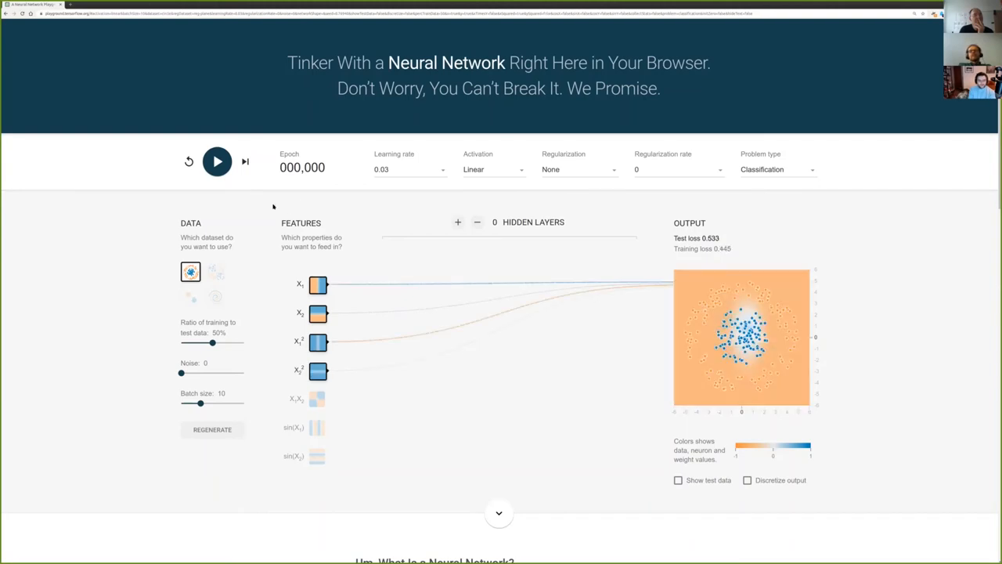
{"action": "left_click", "coordinate": [217, 161]}
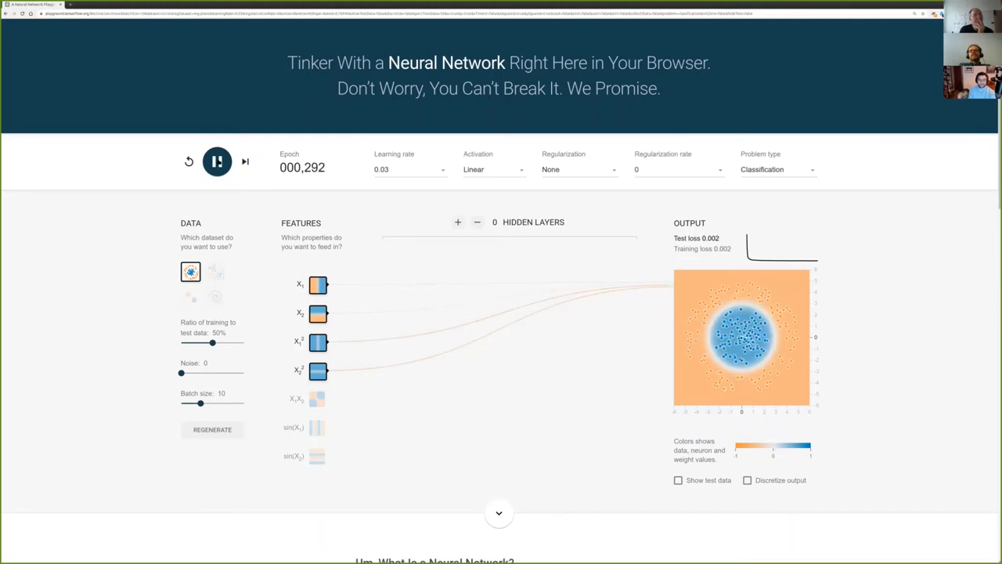
{"action": "left_click", "coordinate": [217, 161]}
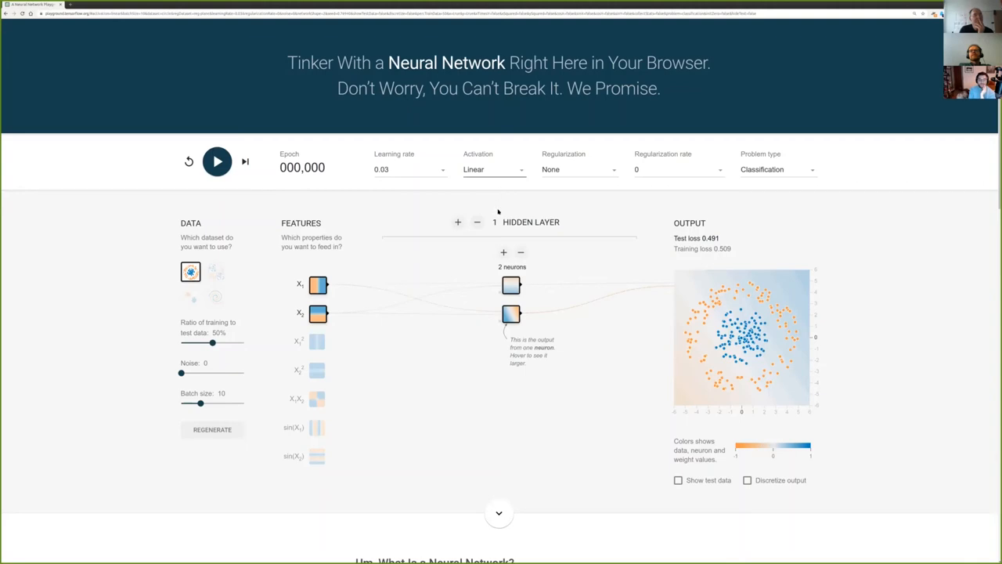
Step: Add a second two-neuron hidden layer, train on circles with discretized output, then reset
{"action": "left_click", "coordinate": [458, 222]}
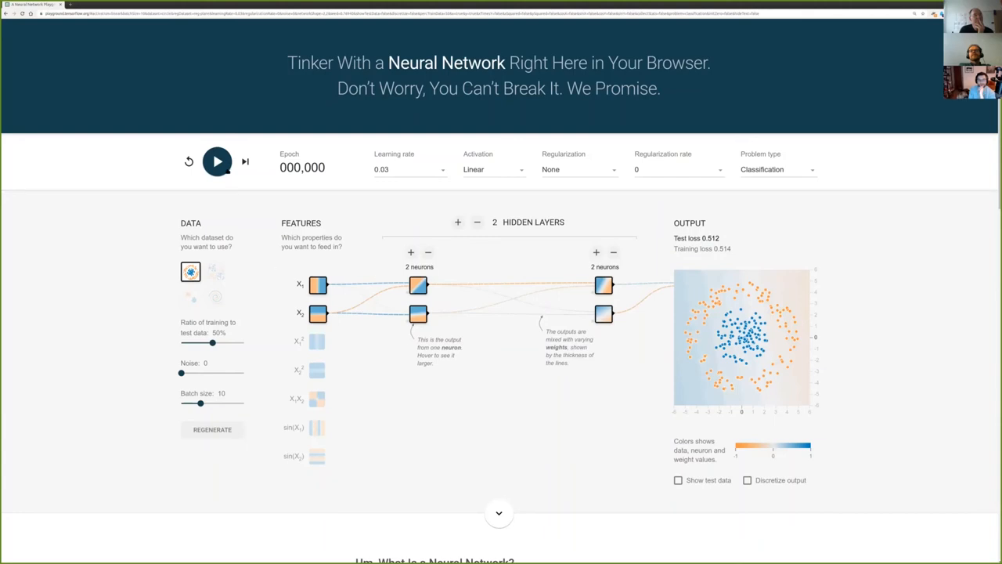
{"action": "left_click", "coordinate": [217, 162]}
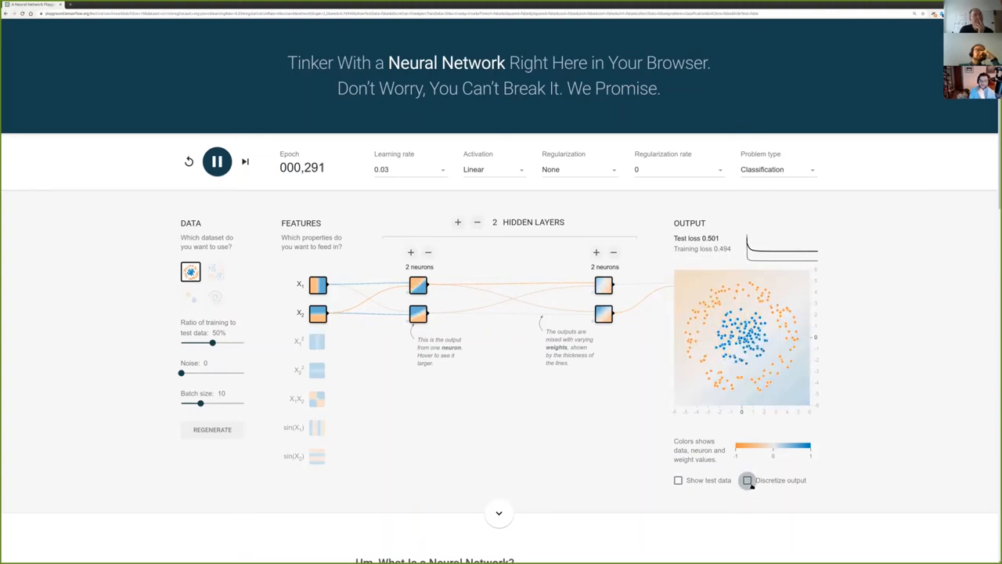
{"action": "left_click", "coordinate": [747, 480]}
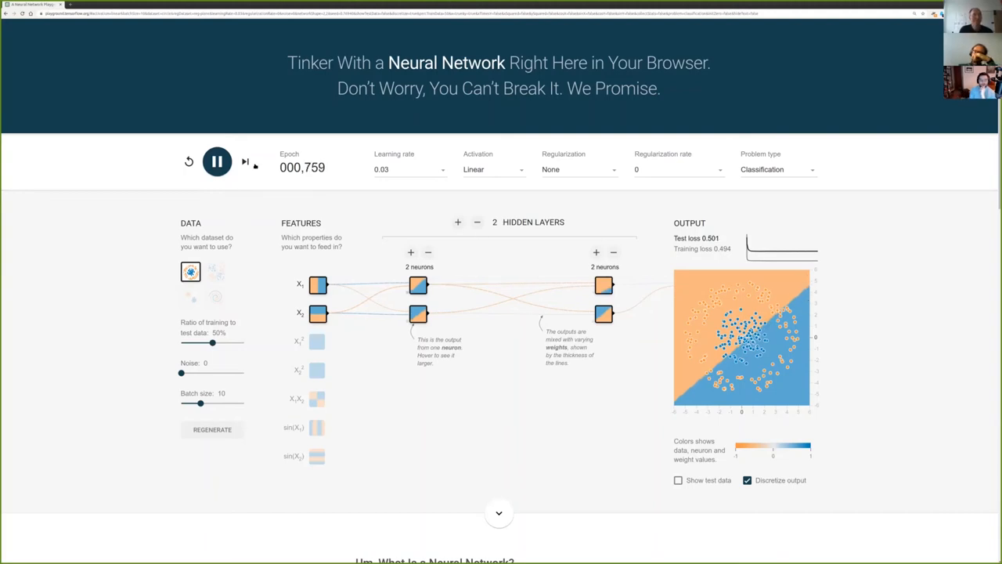
{"action": "left_click", "coordinate": [189, 161]}
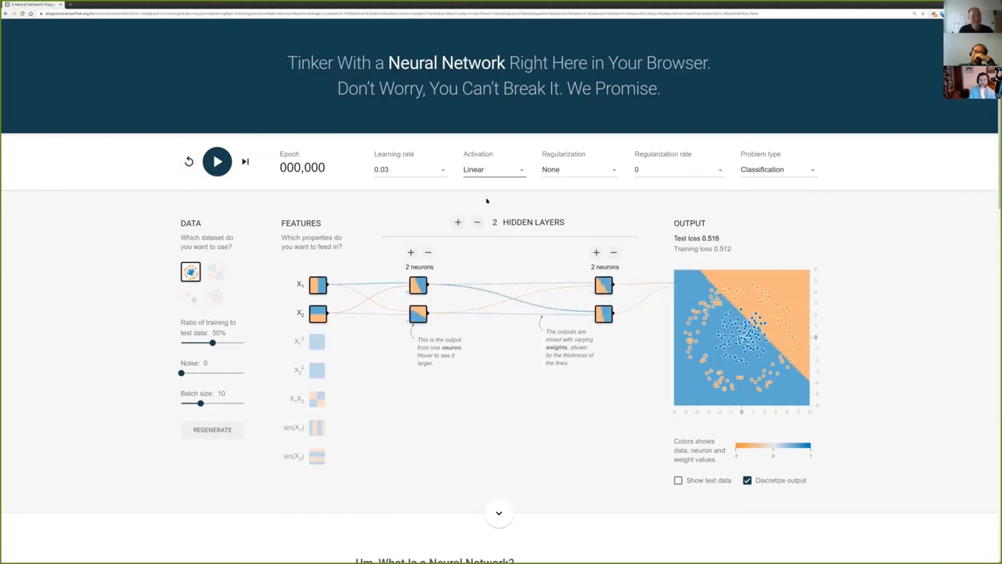
Step: Set activation to ReLU and grow the first hidden layer to three neurons
{"action": "left_click", "coordinate": [493, 169]}
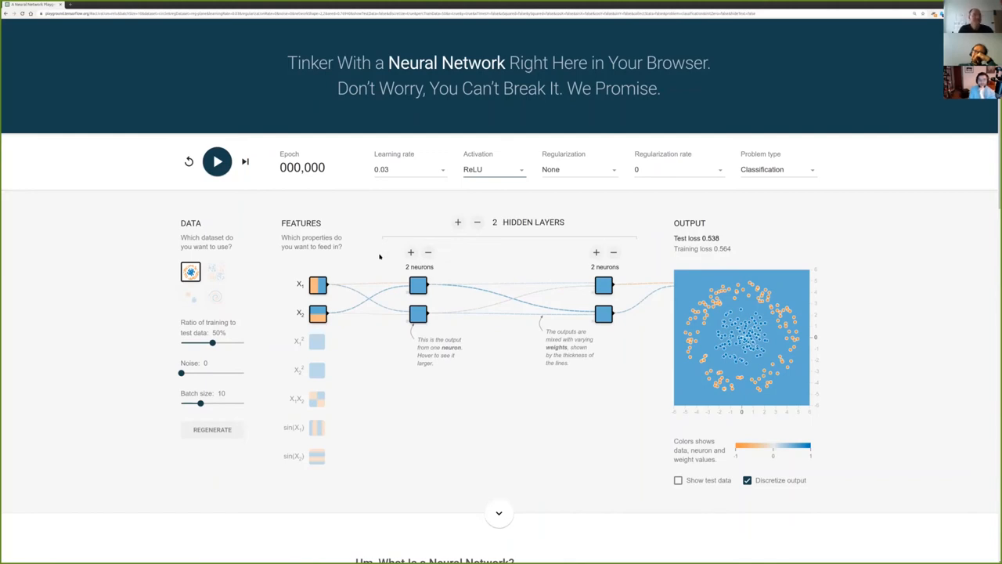
{"action": "mouse_move", "coordinate": [233, 176]}
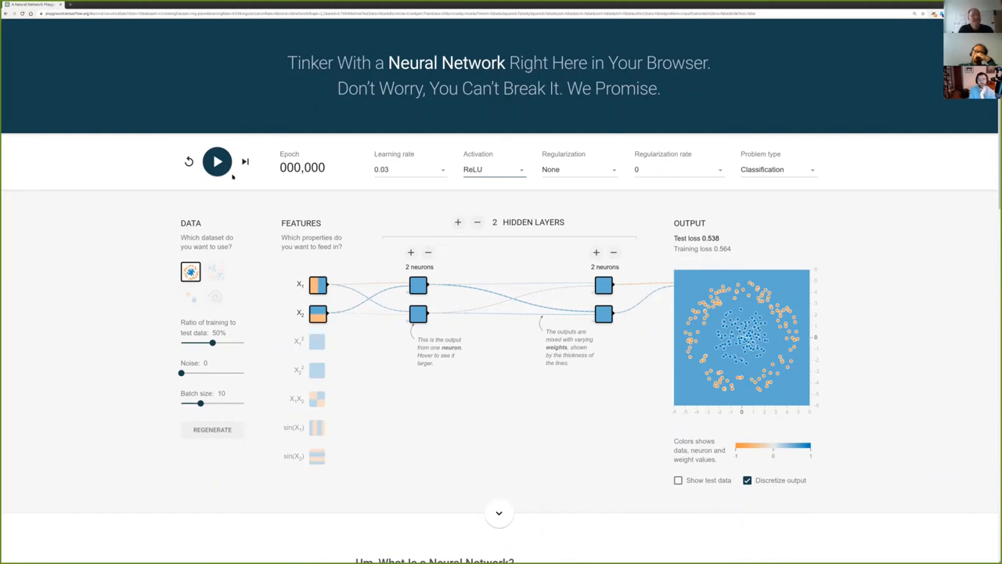
{"action": "mouse_move", "coordinate": [232, 180]}
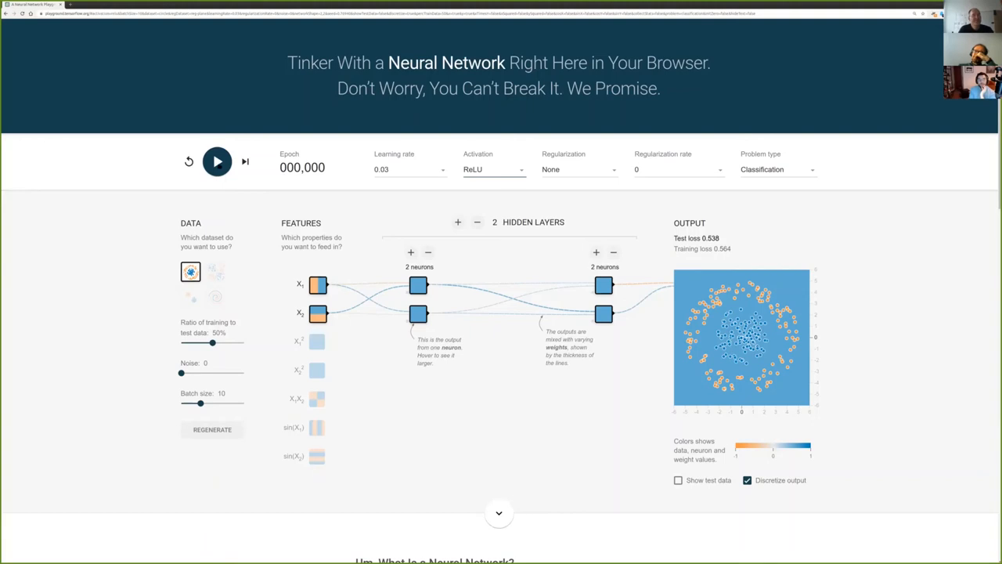
{"action": "left_click", "coordinate": [216, 162]}
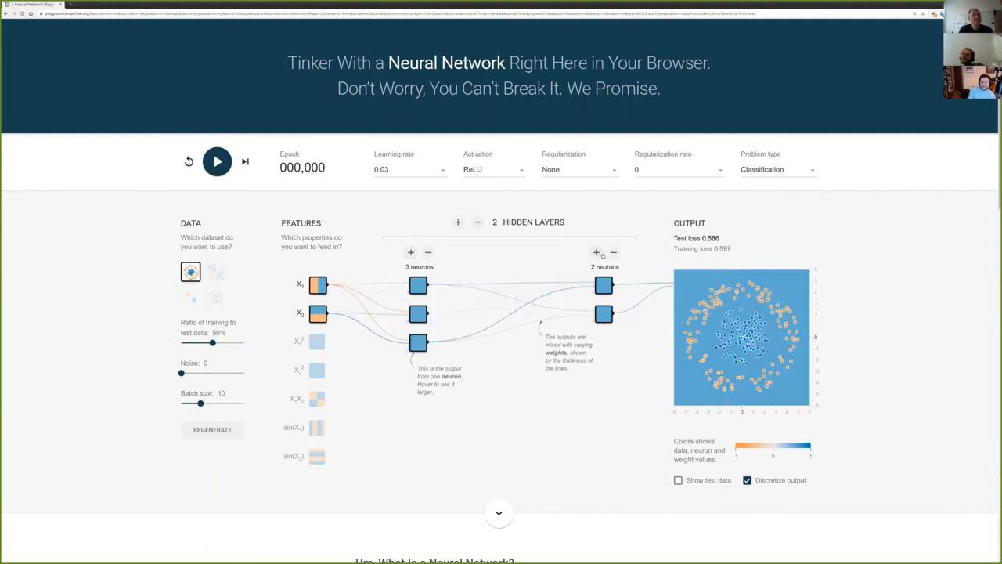
Step: Train the 3-3 ReLU network to 0.002 test loss, then cut the second layer to one neuron
{"action": "left_click", "coordinate": [217, 161]}
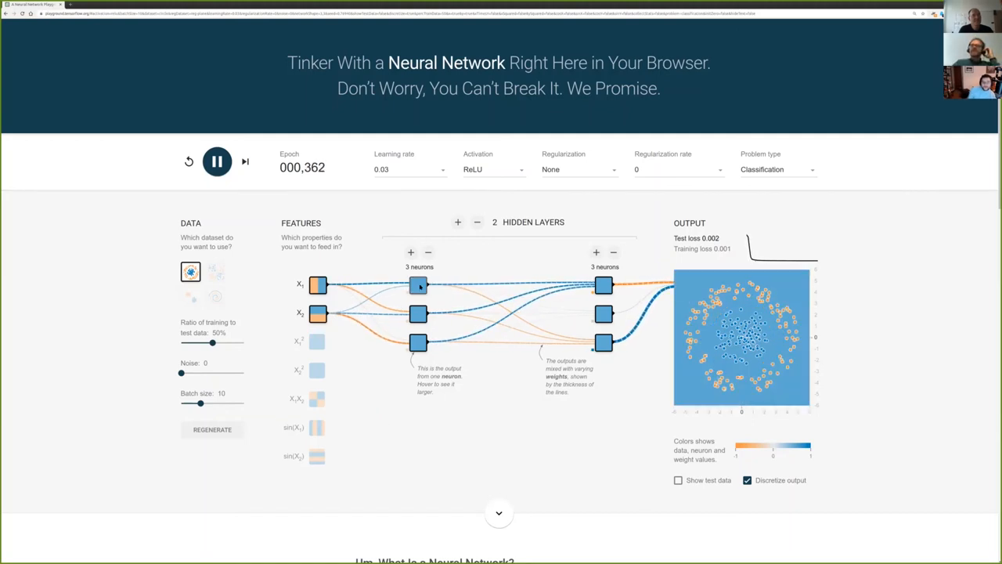
{"action": "left_click", "coordinate": [217, 161]}
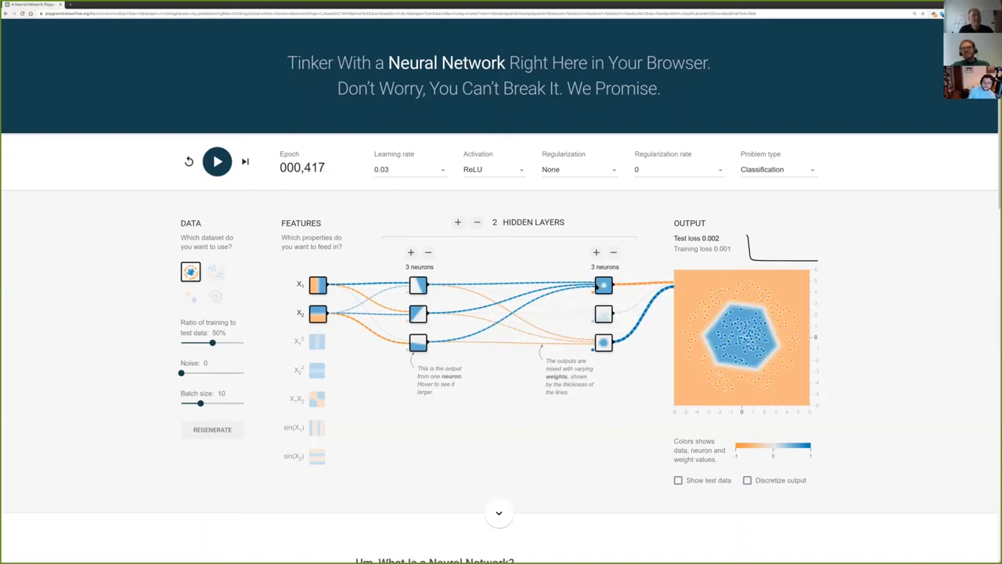
{"action": "left_click", "coordinate": [603, 342]}
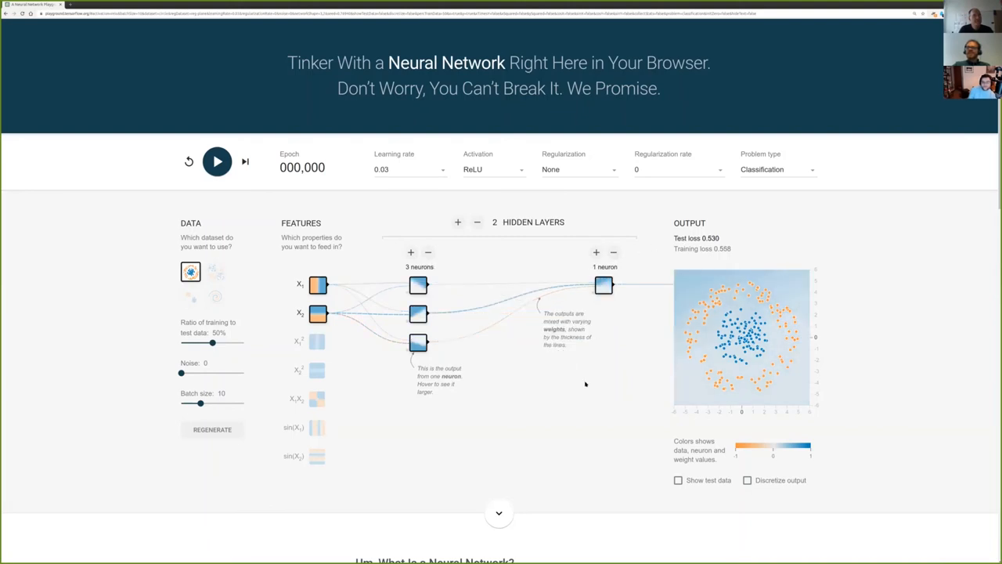
Step: Train the 3-1 ReLU network on circles to 0.002 loss, then load the spiral dataset
{"action": "left_click", "coordinate": [217, 161]}
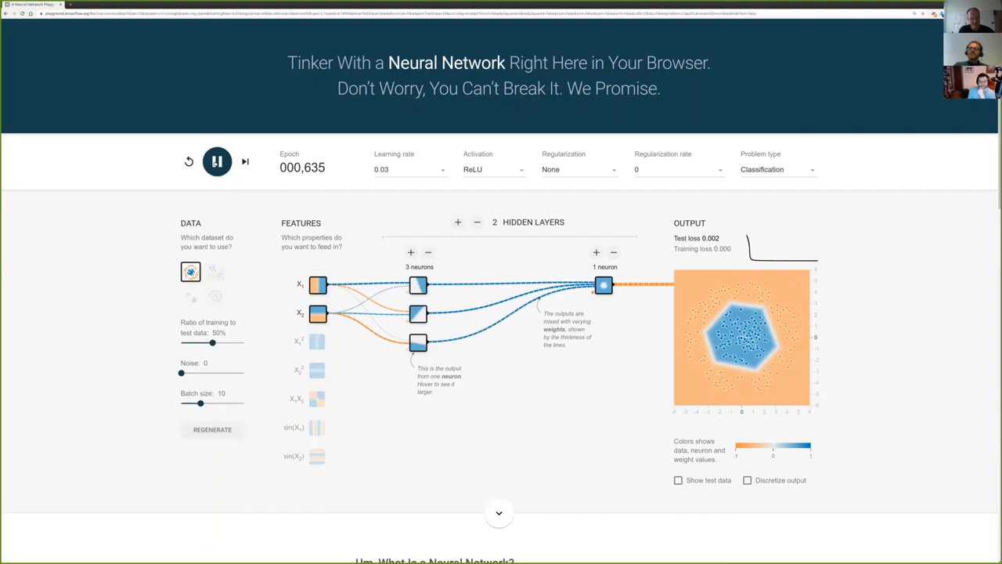
{"action": "left_click", "coordinate": [217, 162]}
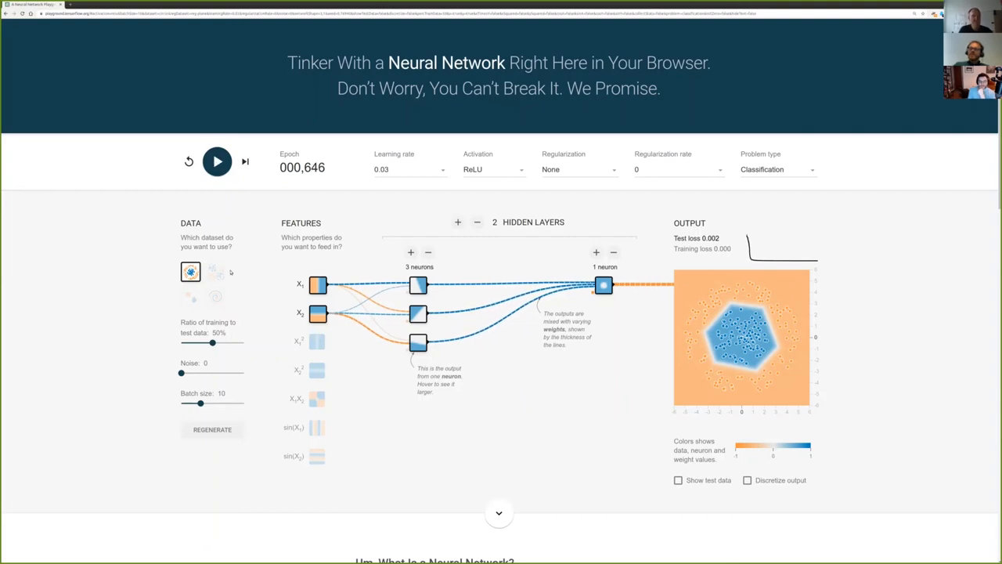
{"action": "mouse_move", "coordinate": [231, 288]}
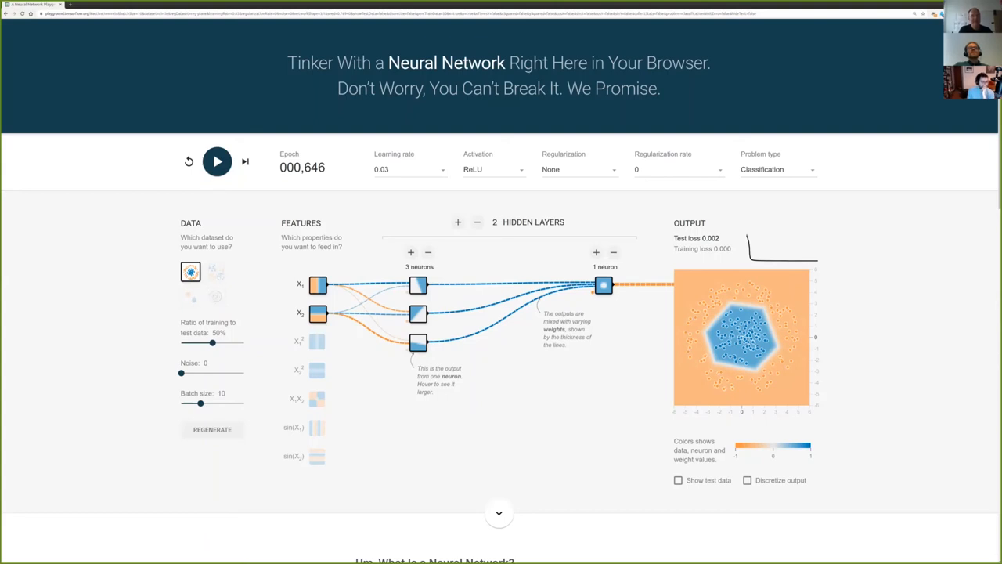
{"action": "mouse_move", "coordinate": [132, 363]}
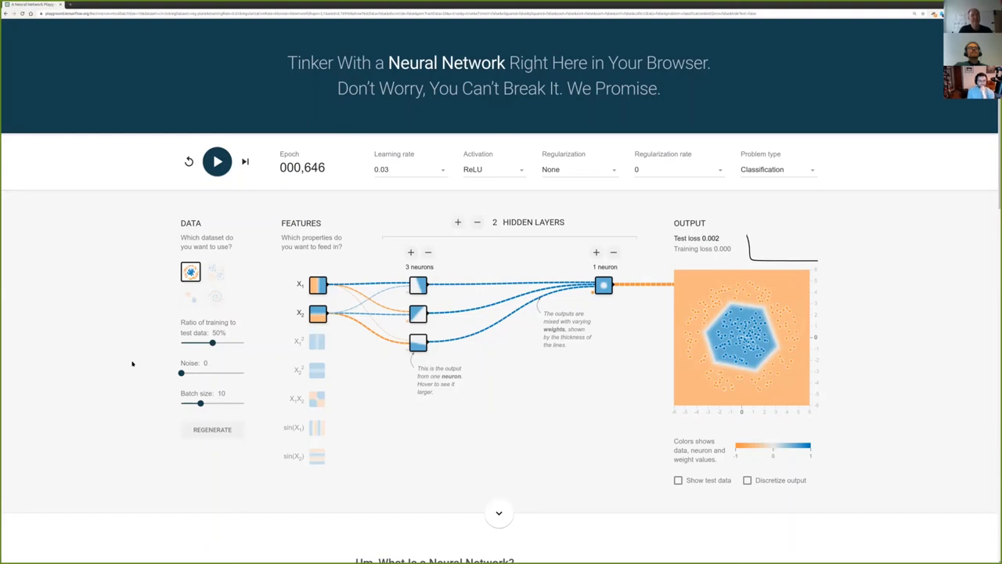
{"action": "mouse_move", "coordinate": [132, 367]}
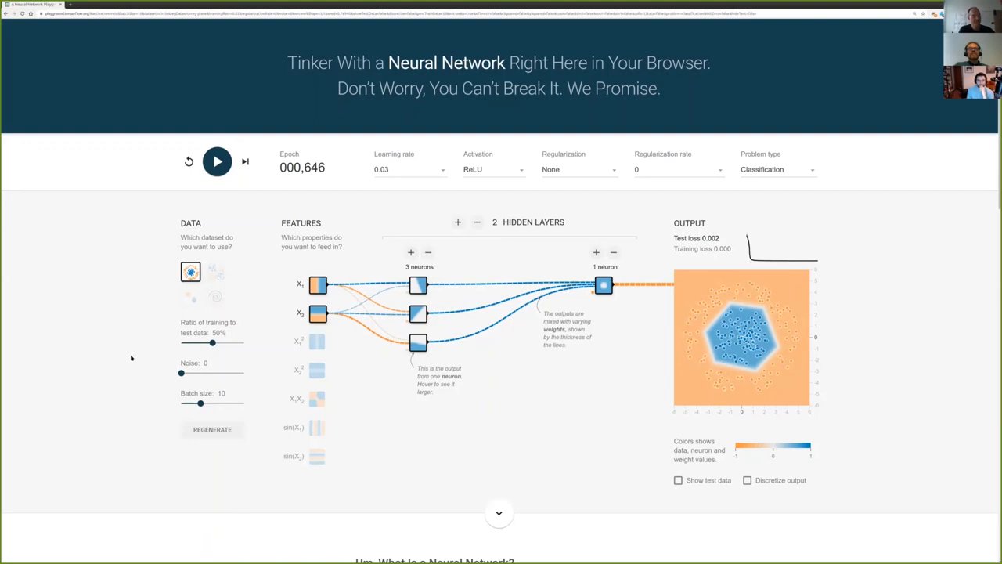
{"action": "mouse_move", "coordinate": [152, 345]}
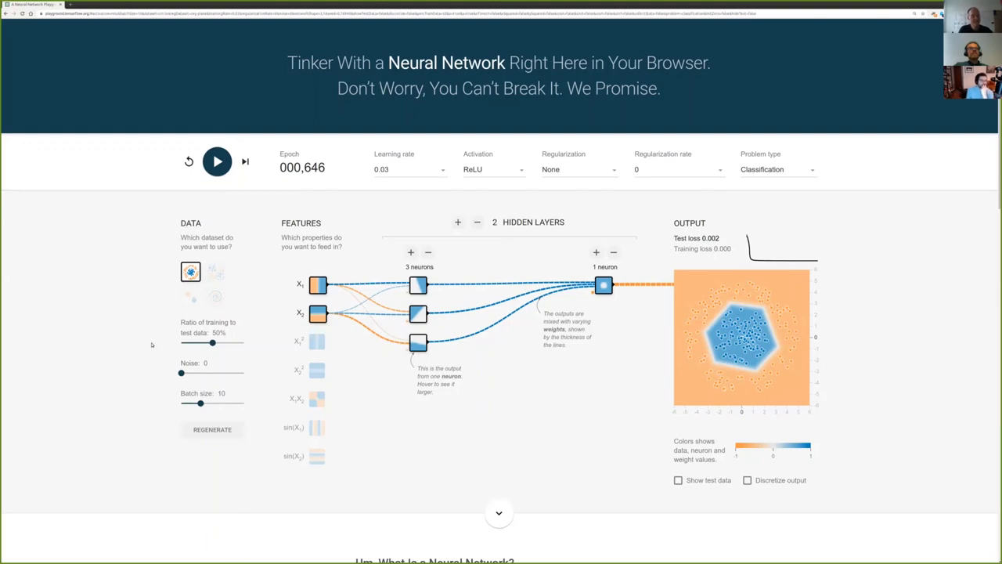
{"action": "mouse_move", "coordinate": [154, 342]}
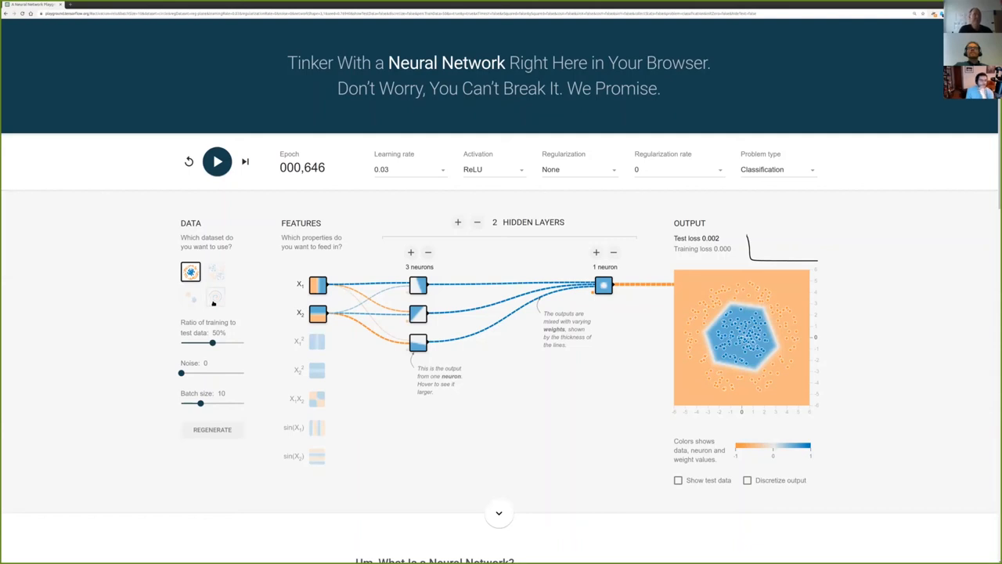
{"action": "left_click", "coordinate": [215, 297]}
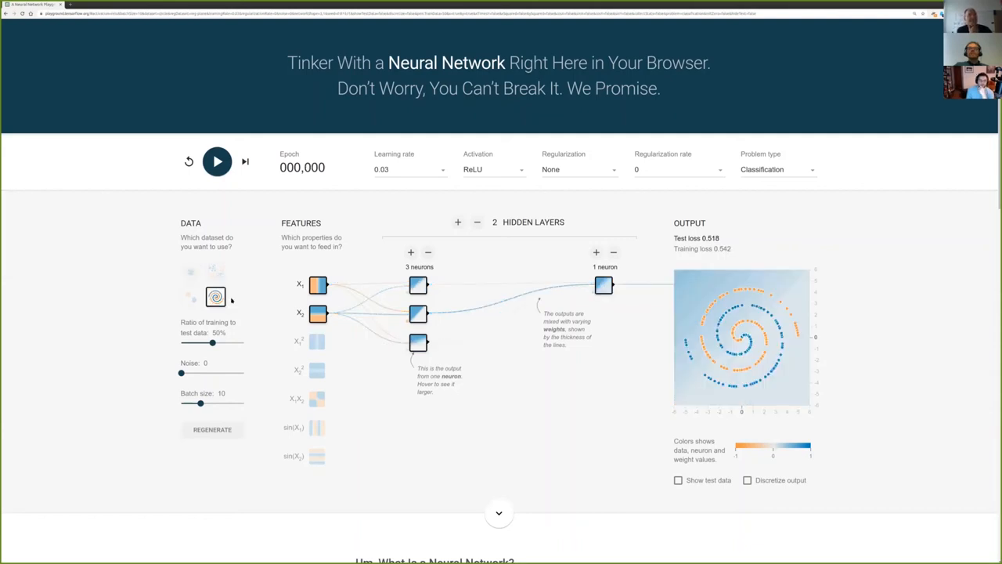
{"action": "left_click", "coordinate": [215, 272]}
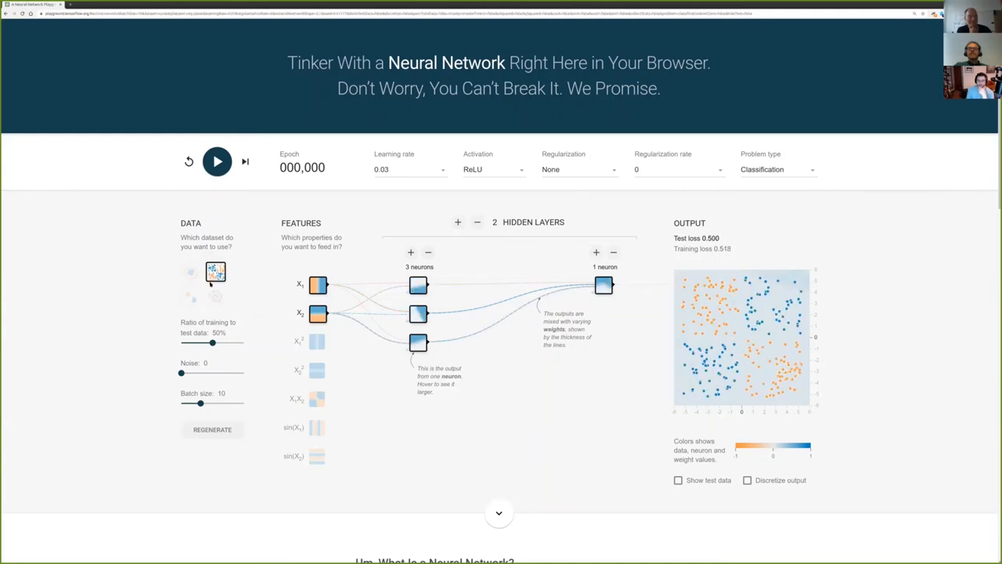
{"action": "left_click", "coordinate": [215, 297]}
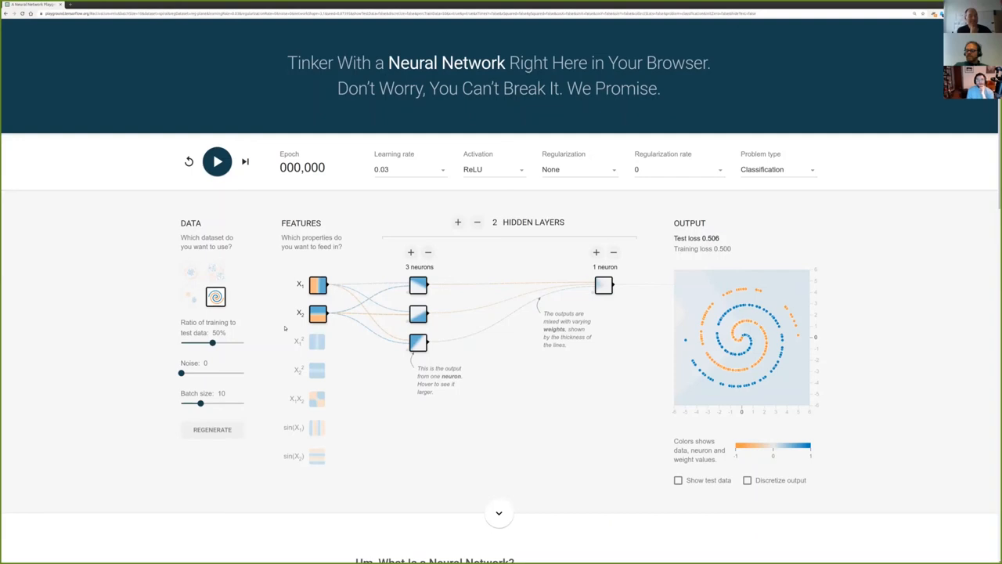
{"action": "mouse_move", "coordinate": [347, 116]}
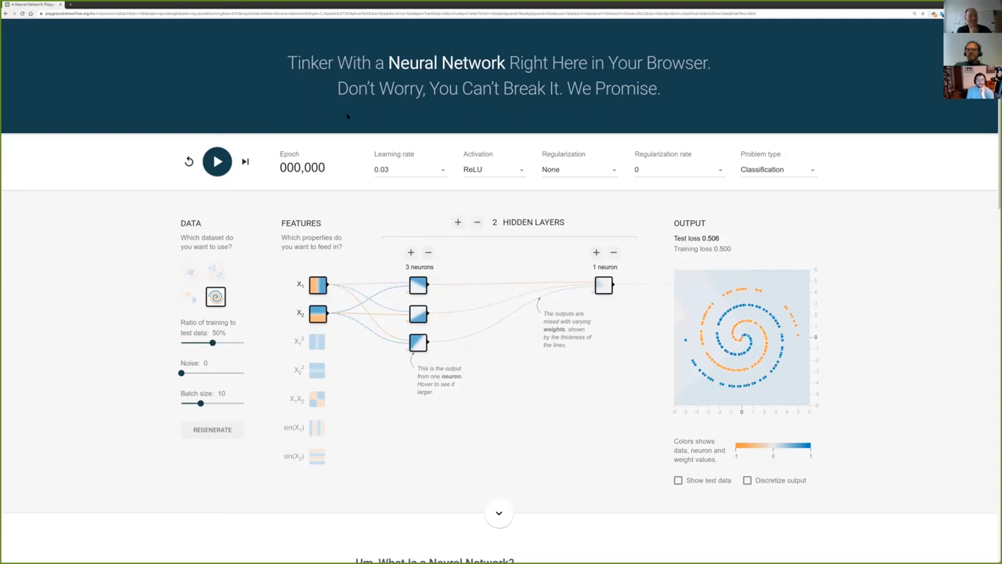